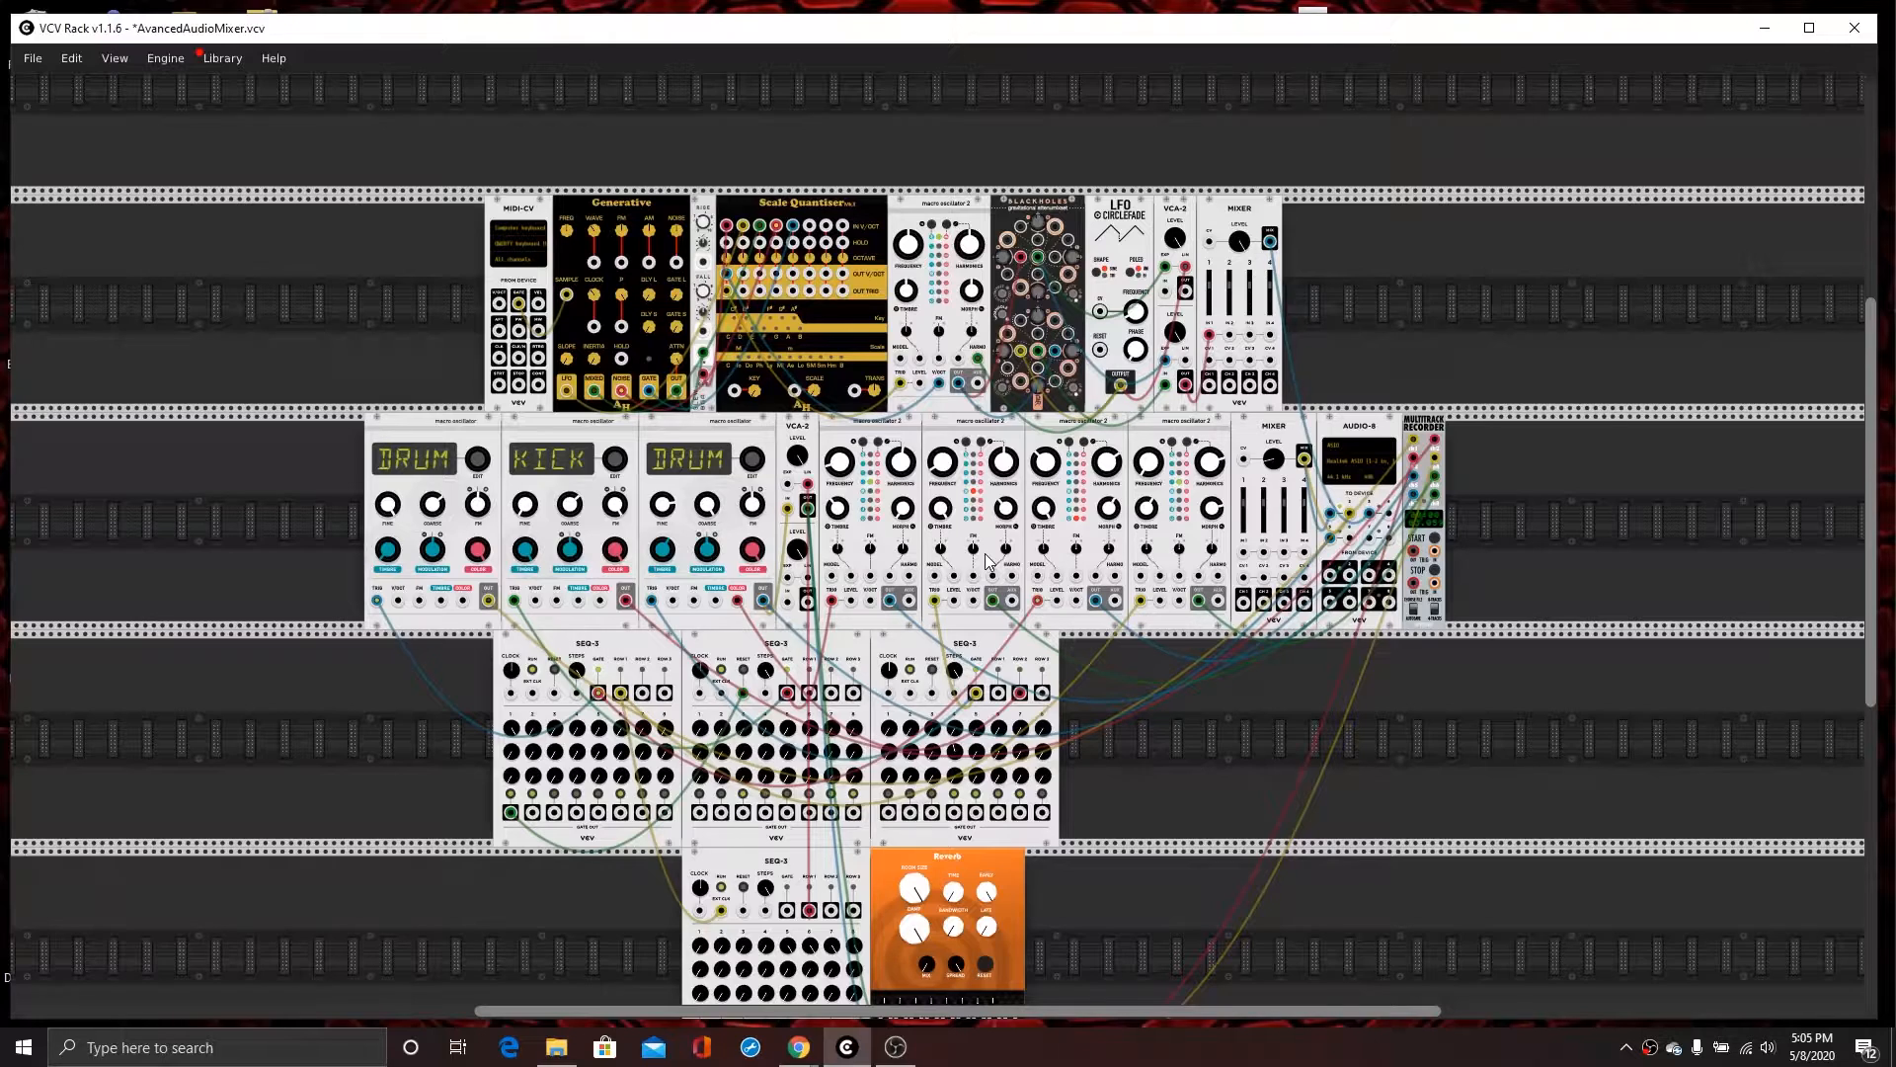
mouse_move(1268, 688)
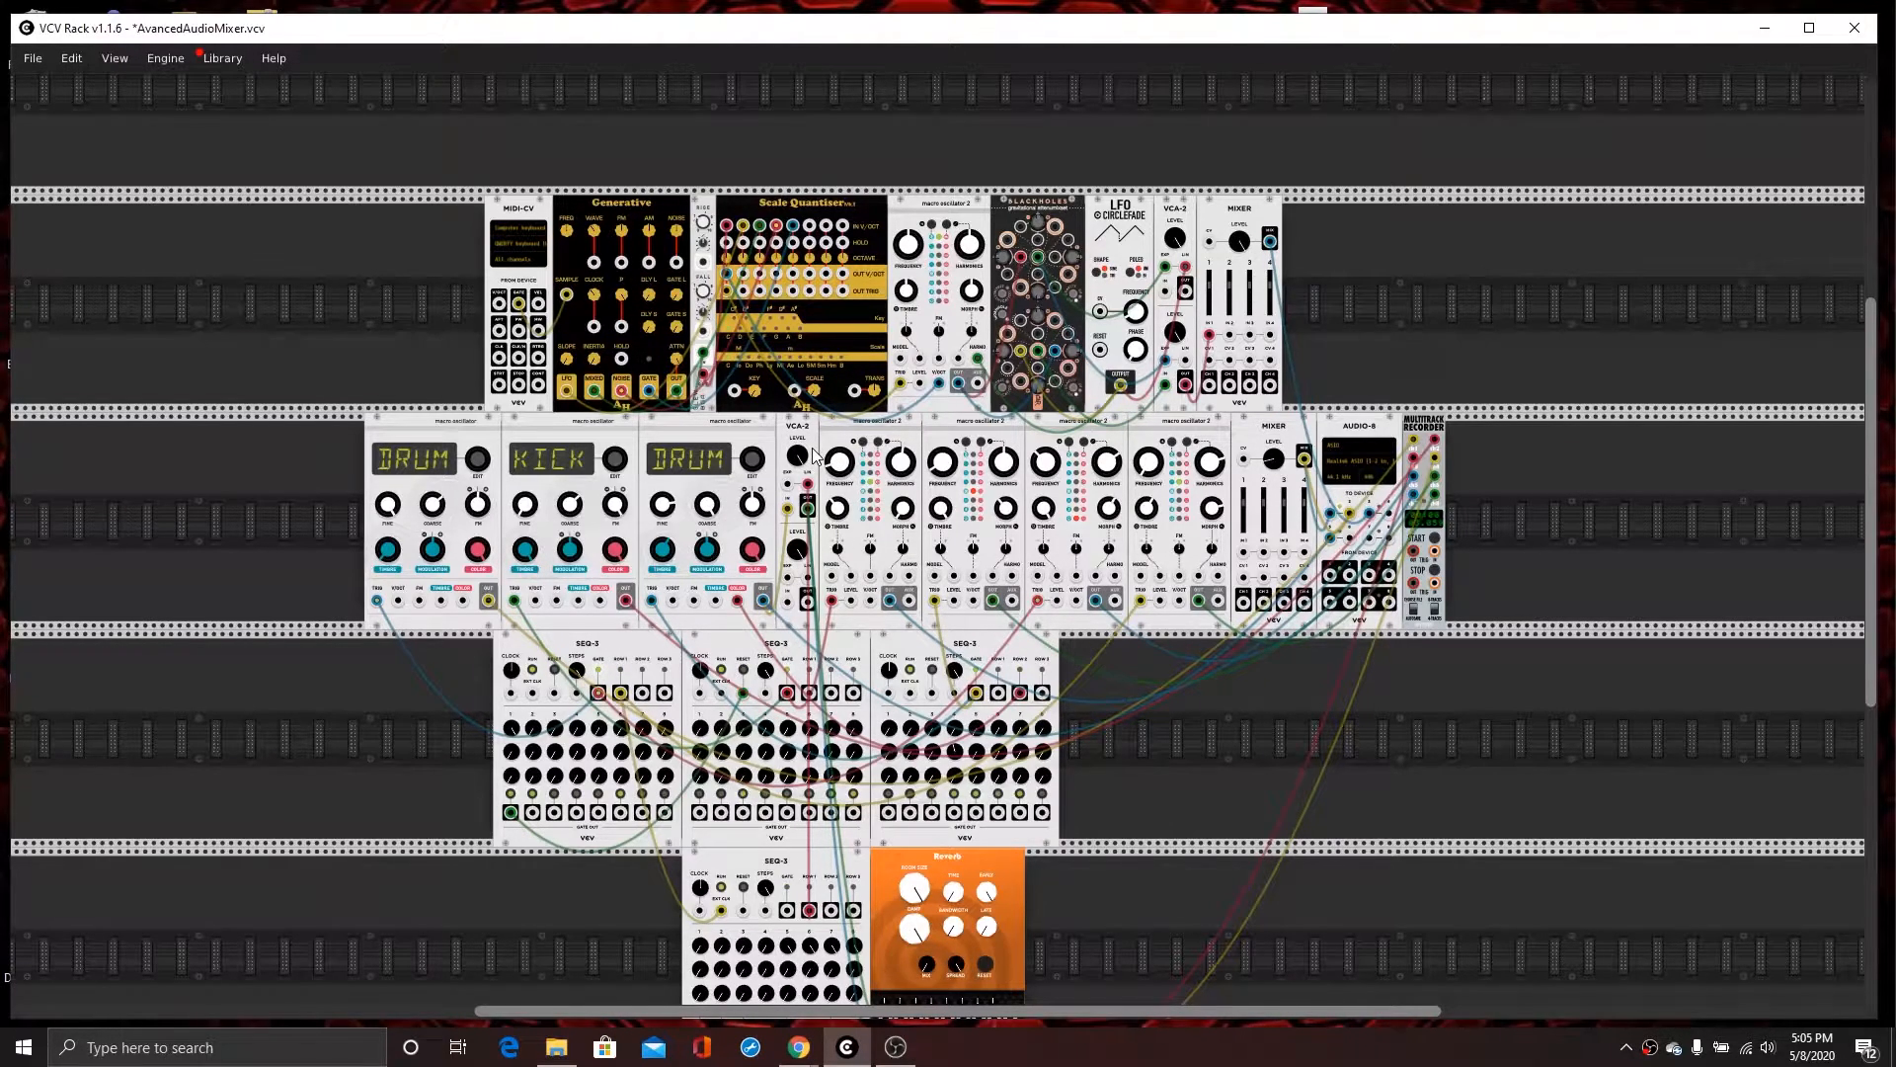
Zoom in on the Multitrack Recorder module and its eight patched channel inputs.
scroll("up", 3)
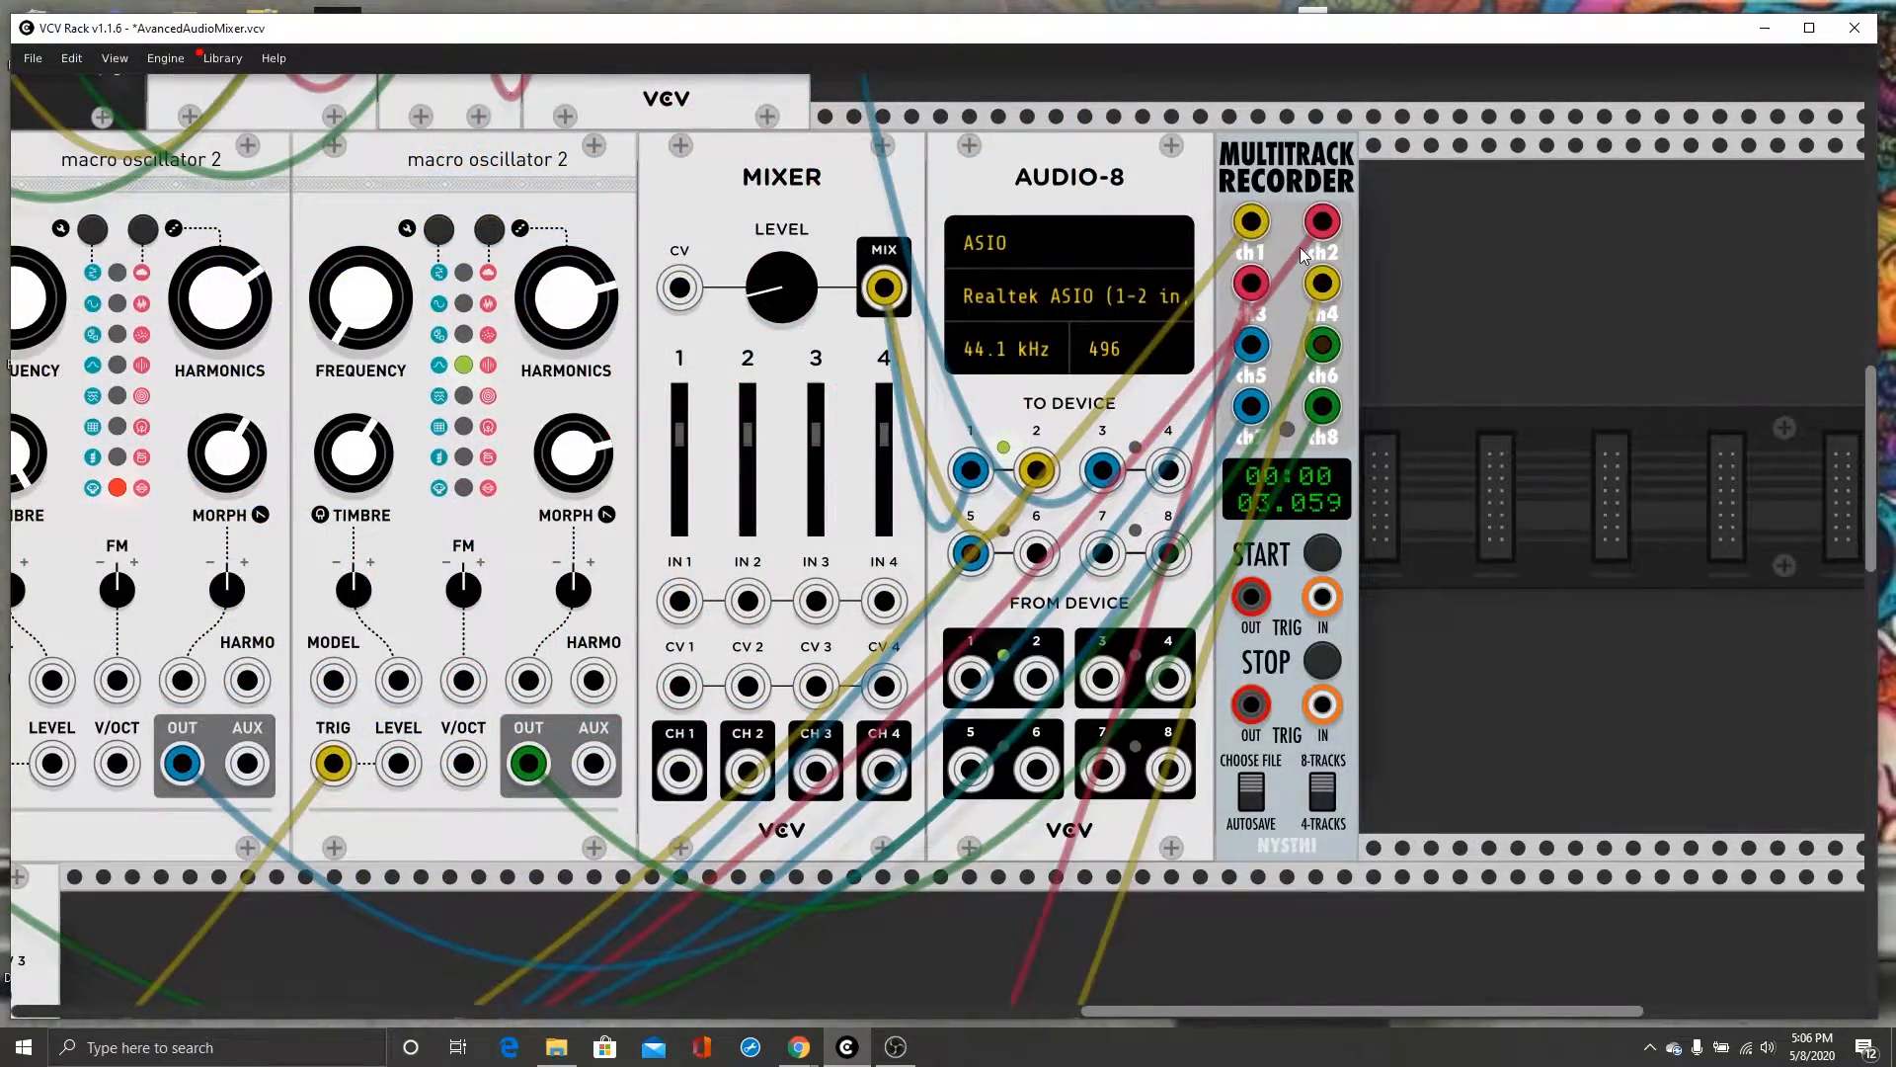
mouse_move(1288, 285)
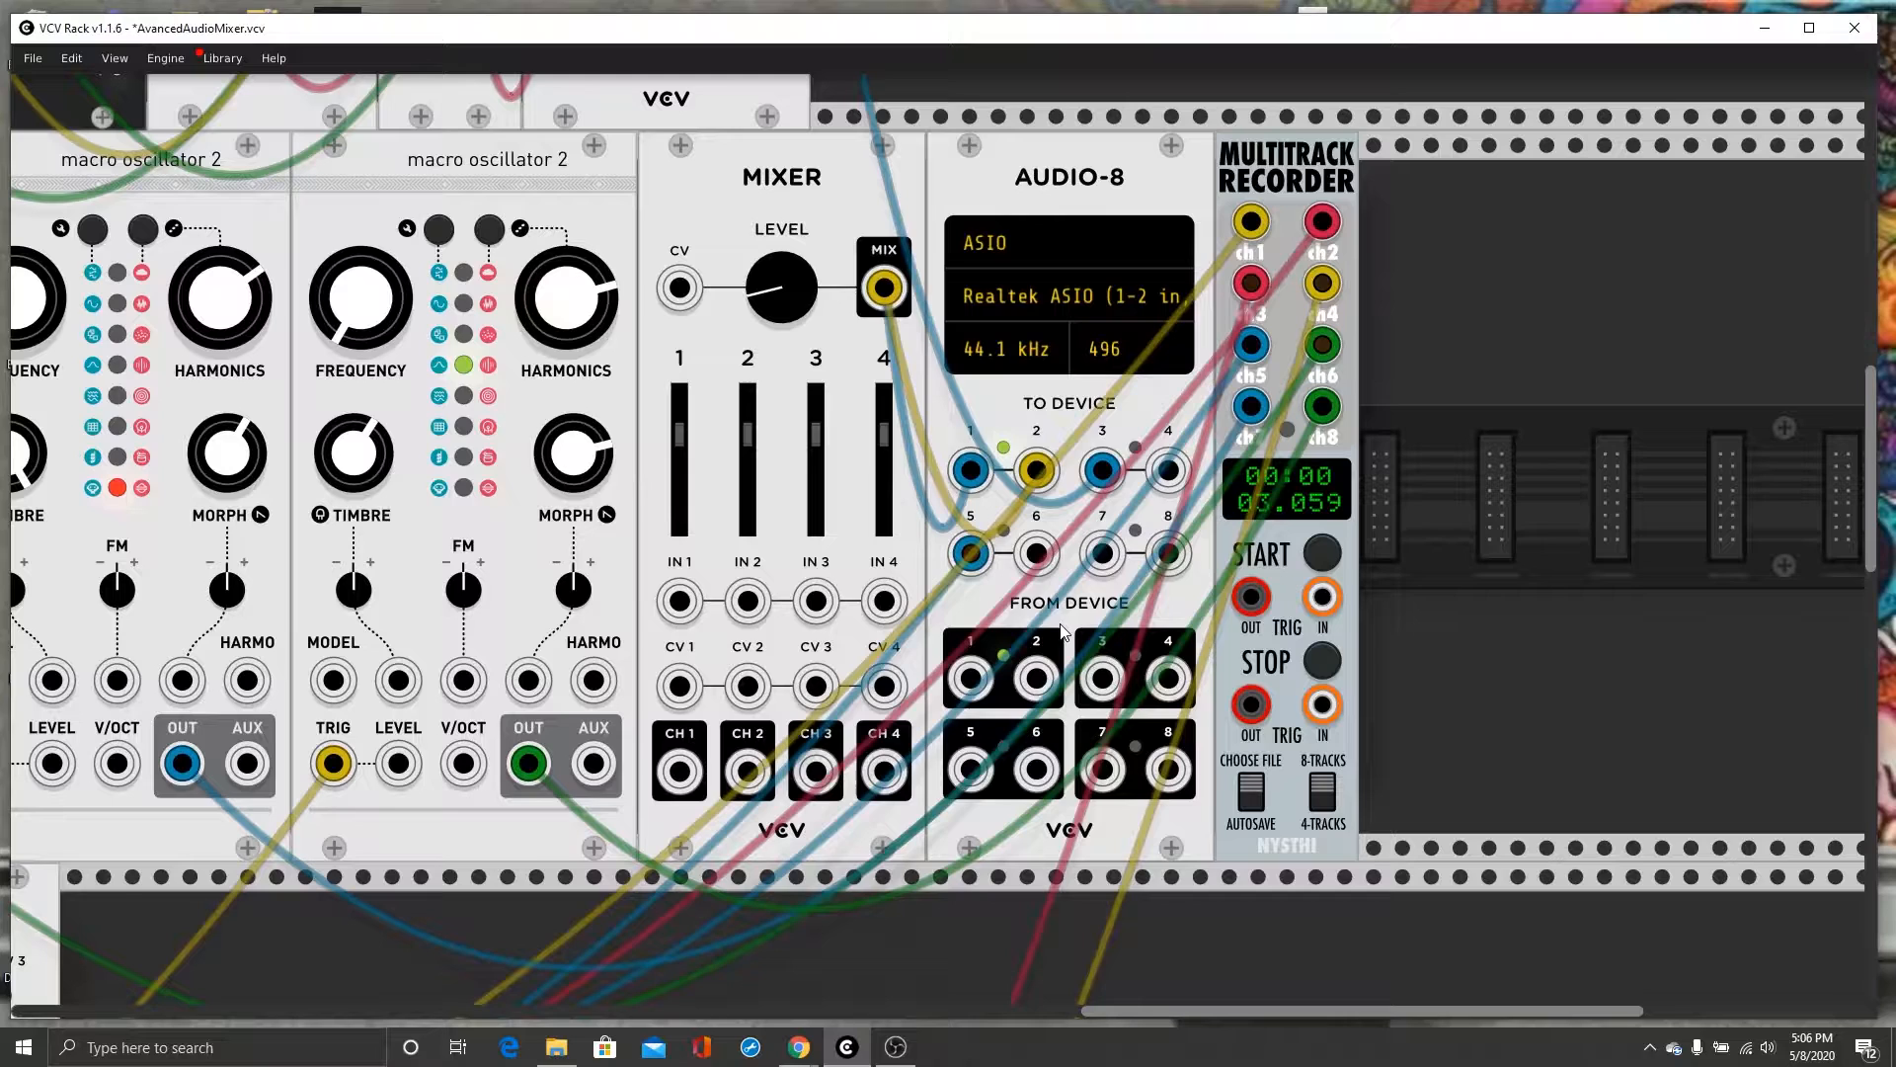
mouse_move(1197, 340)
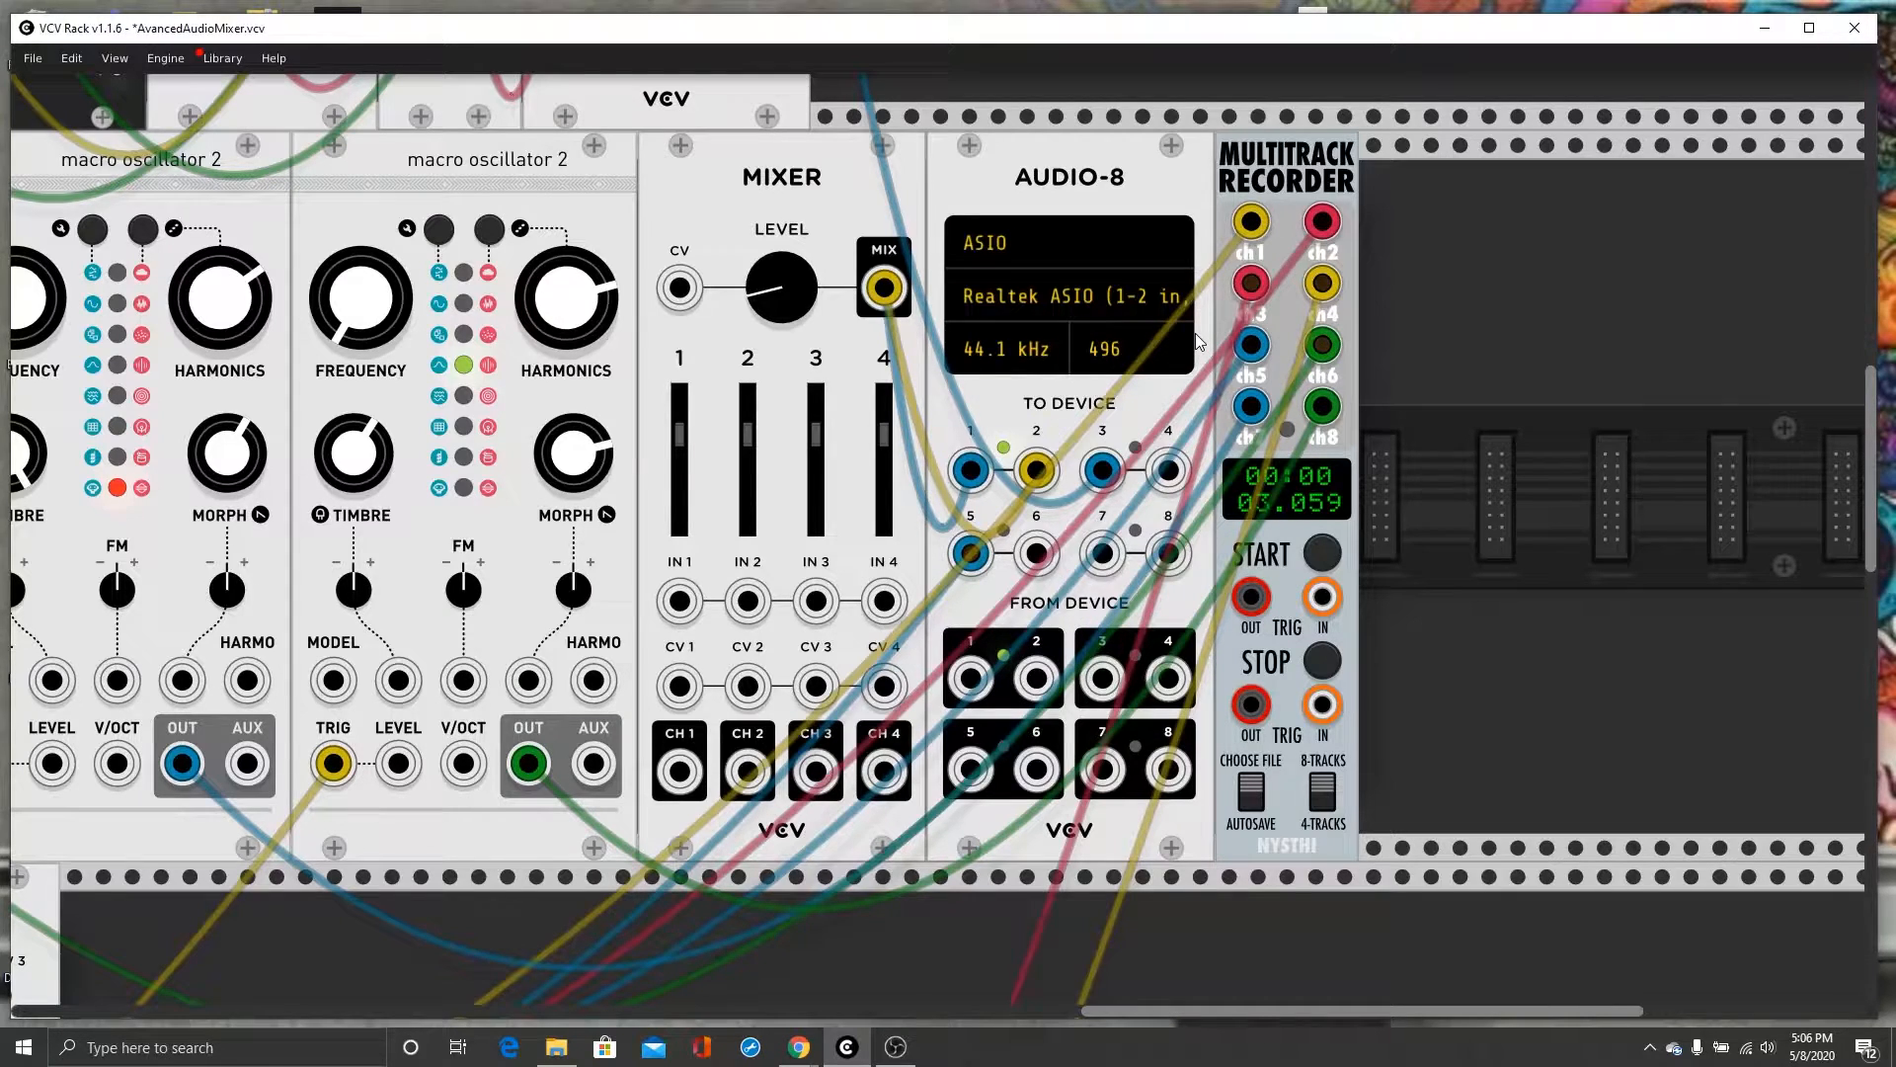
mouse_move(1157, 360)
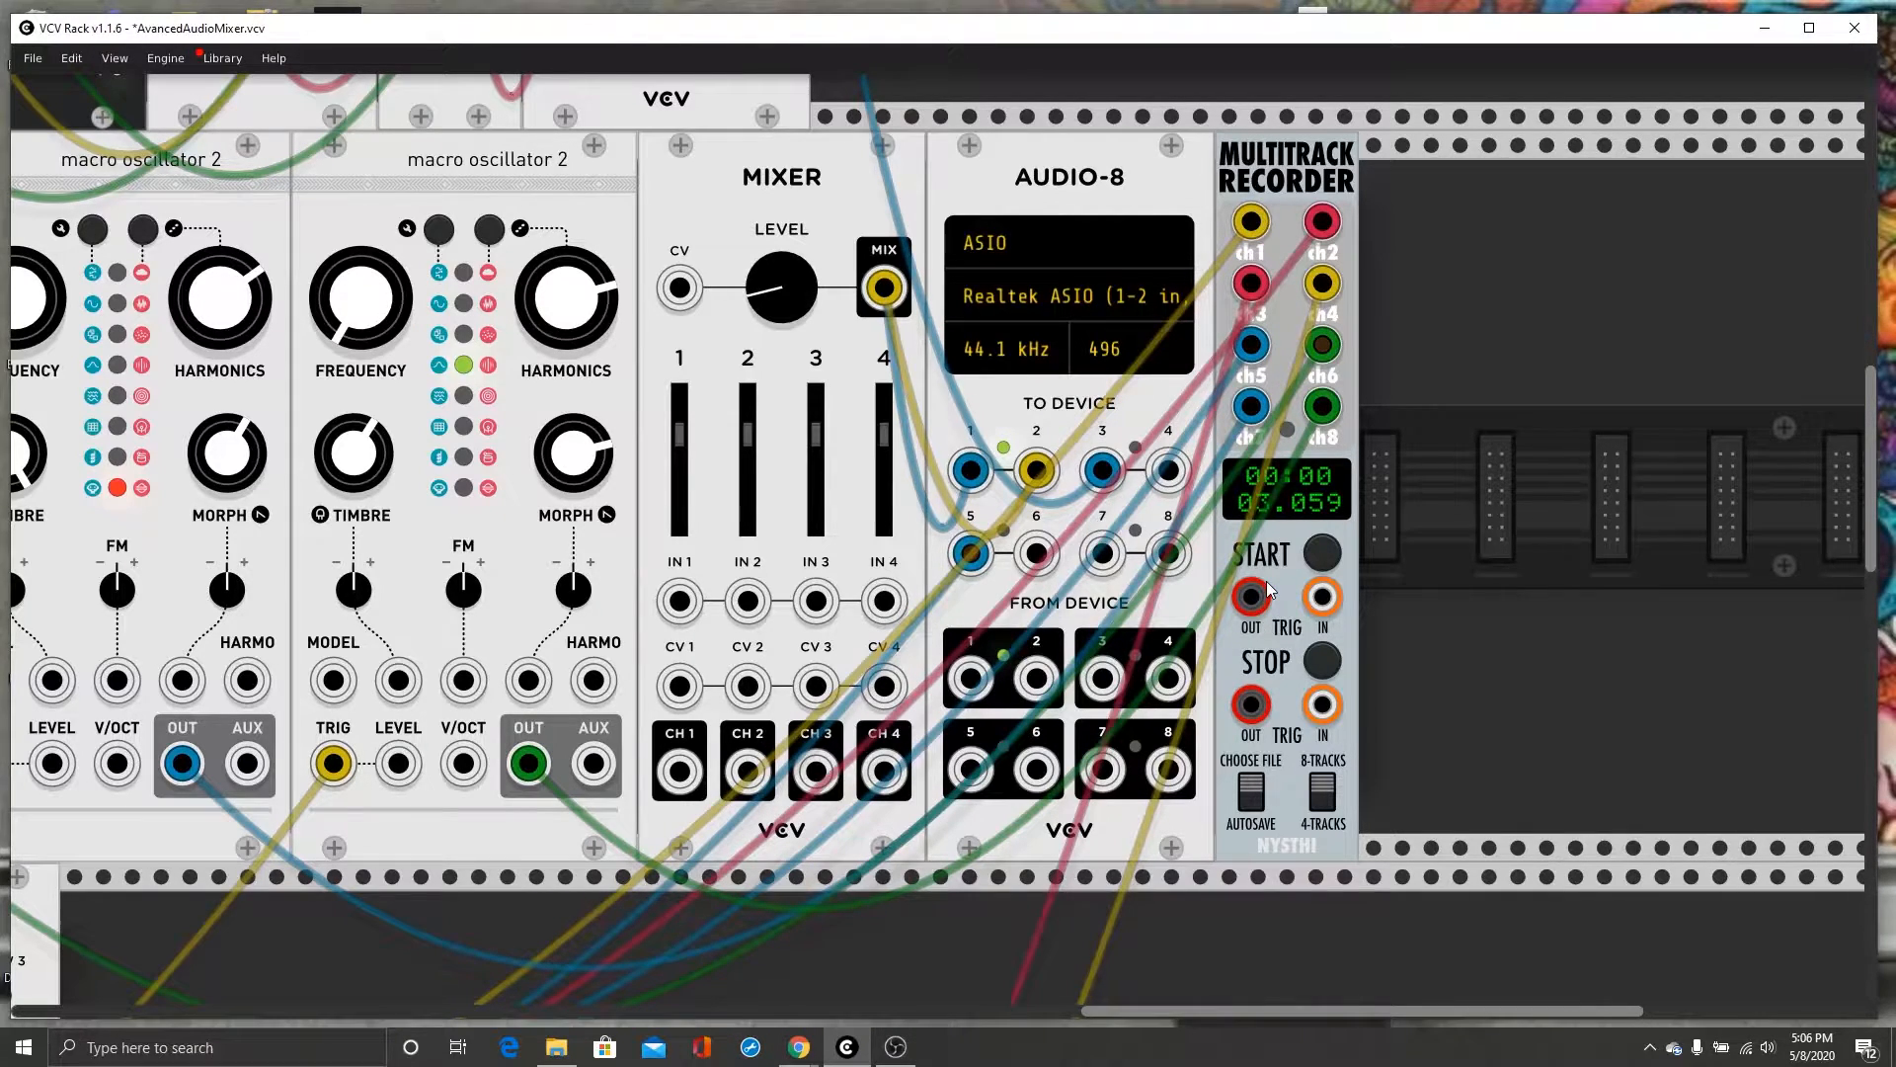
mouse_move(1251, 796)
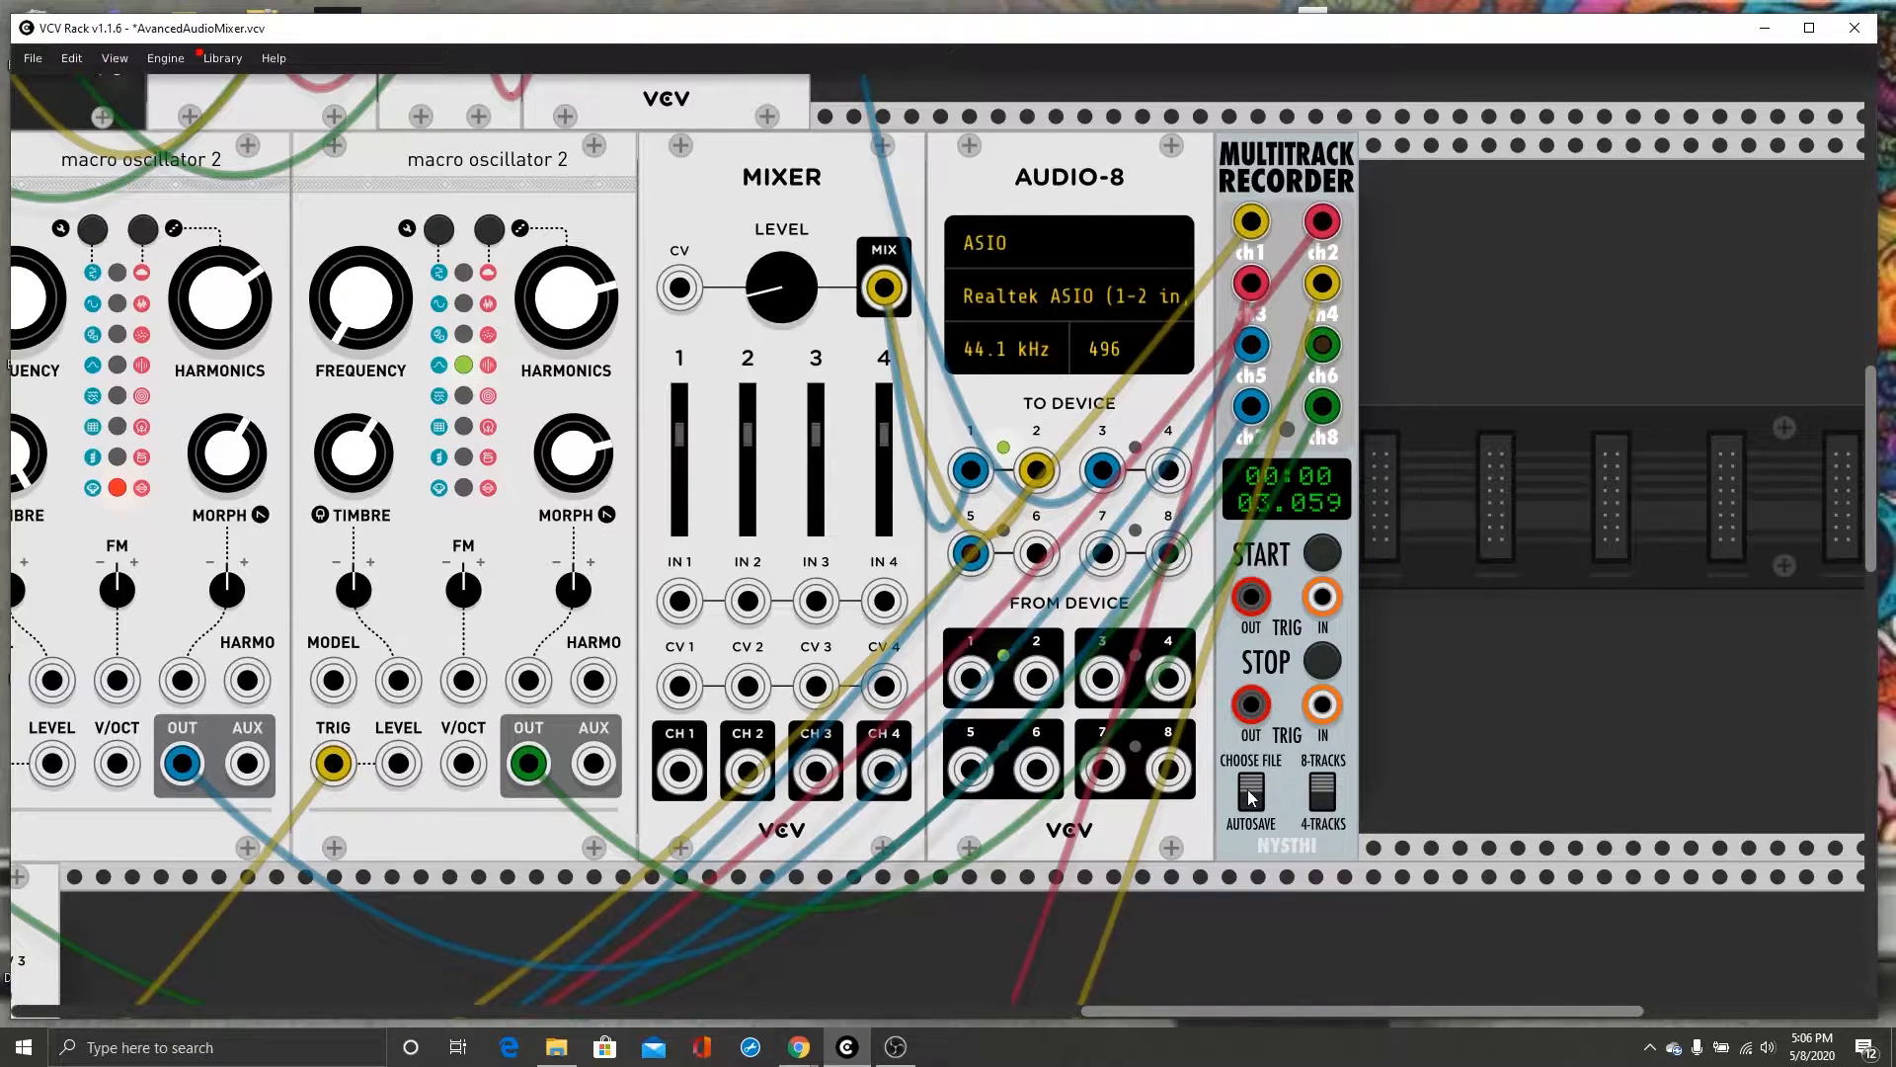
mouse_move(1255, 792)
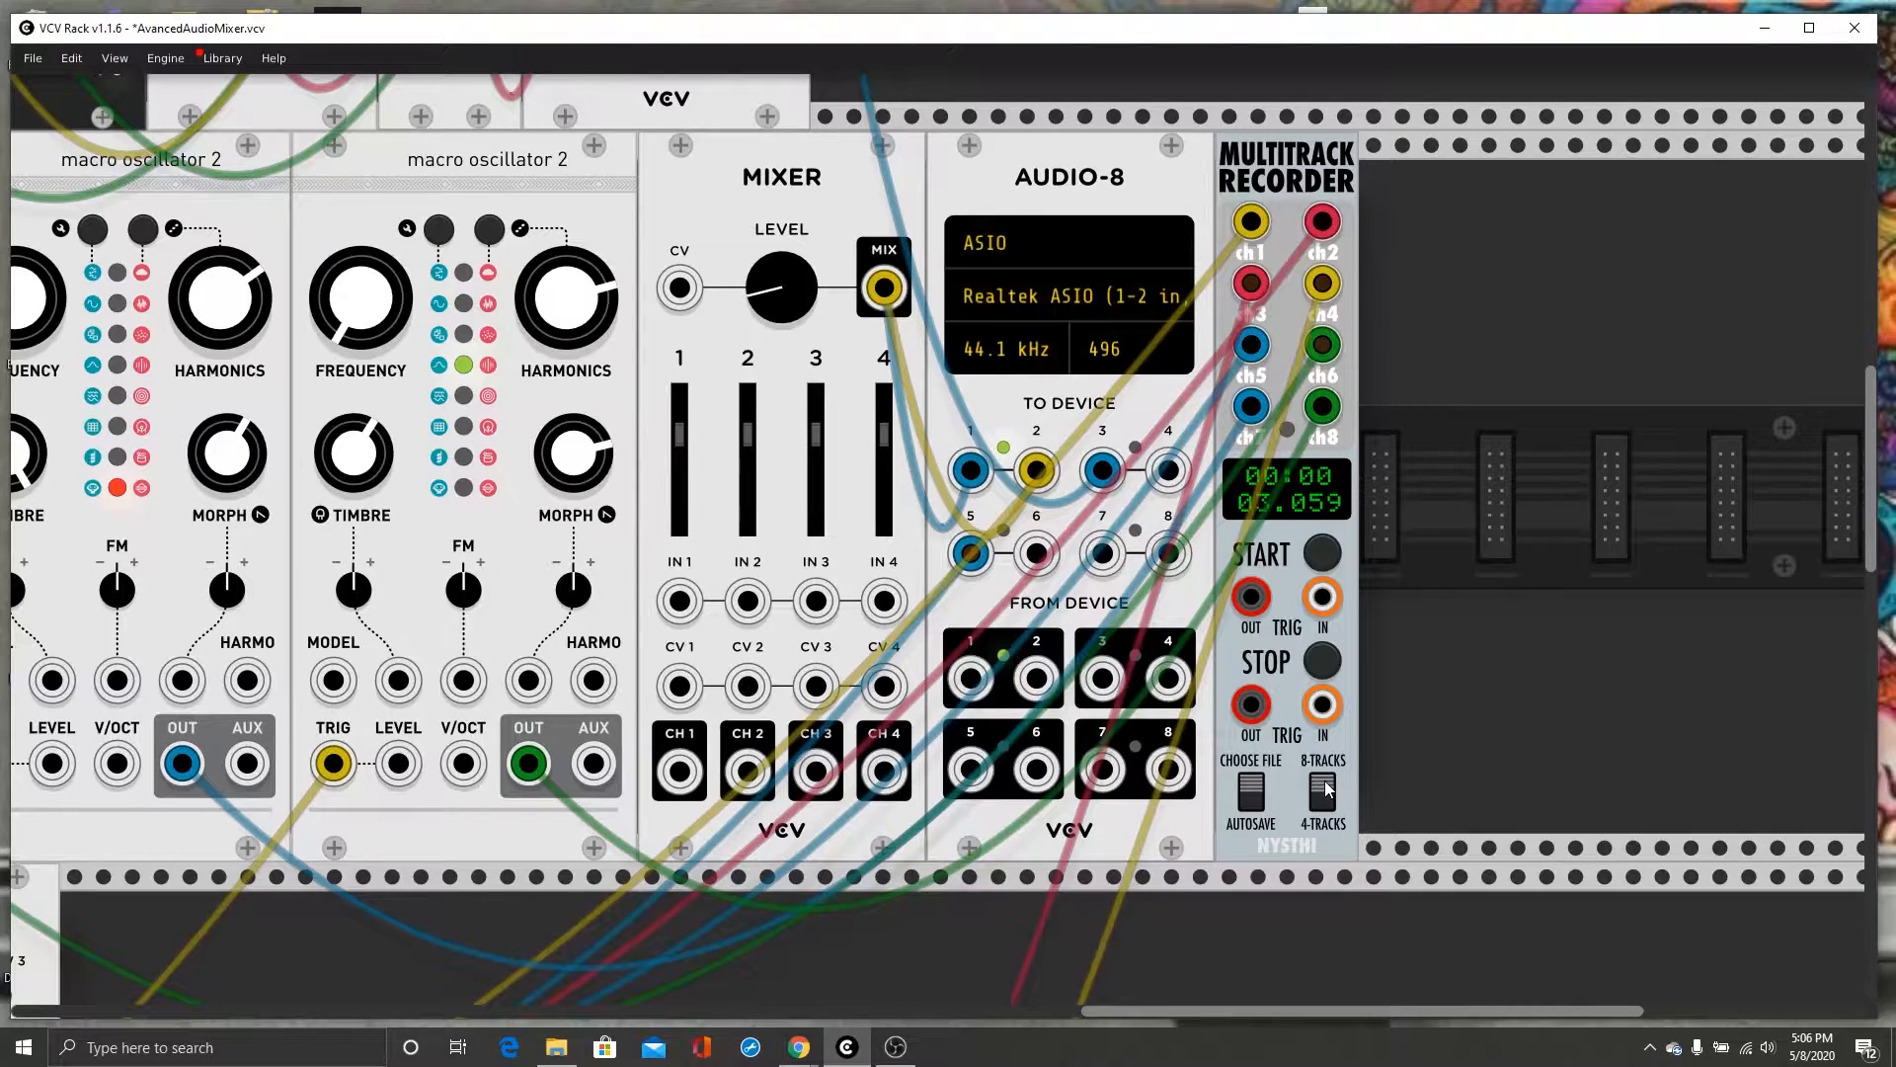
mouse_move(1276, 817)
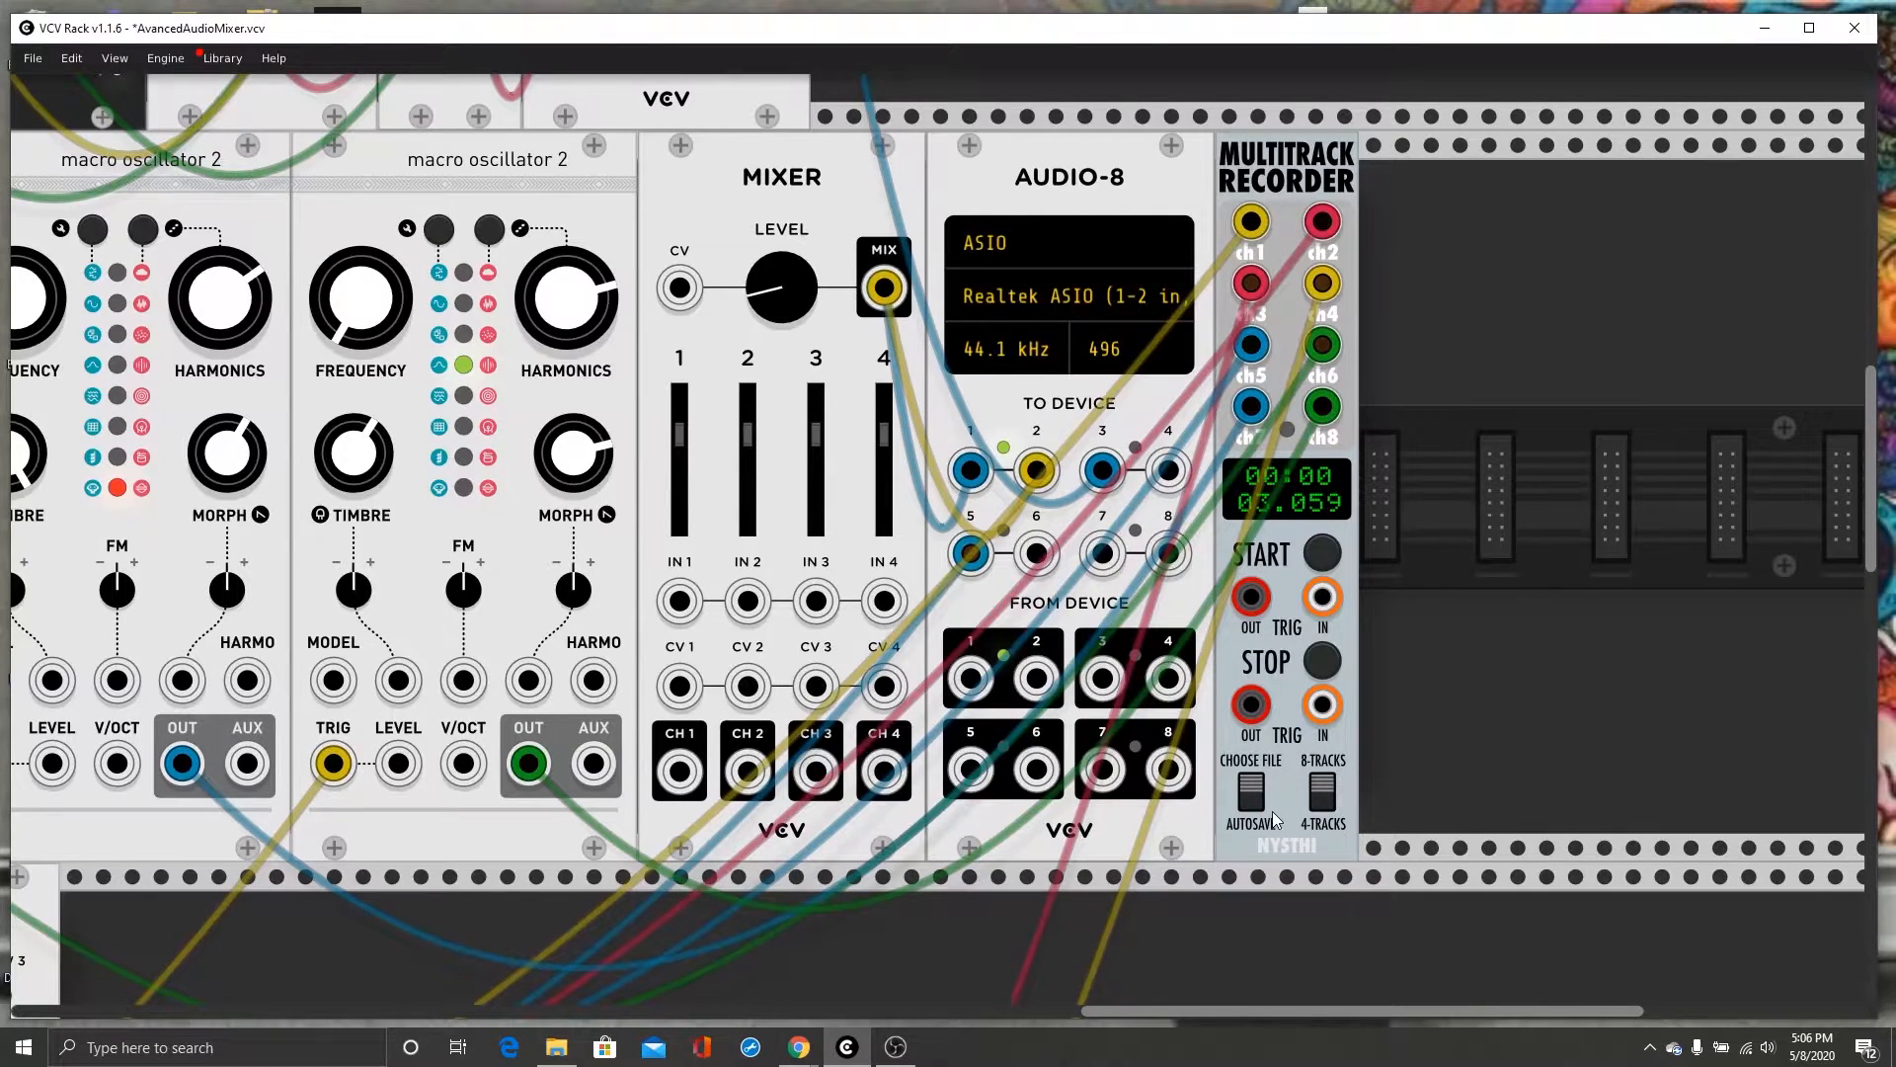
mouse_move(1304, 788)
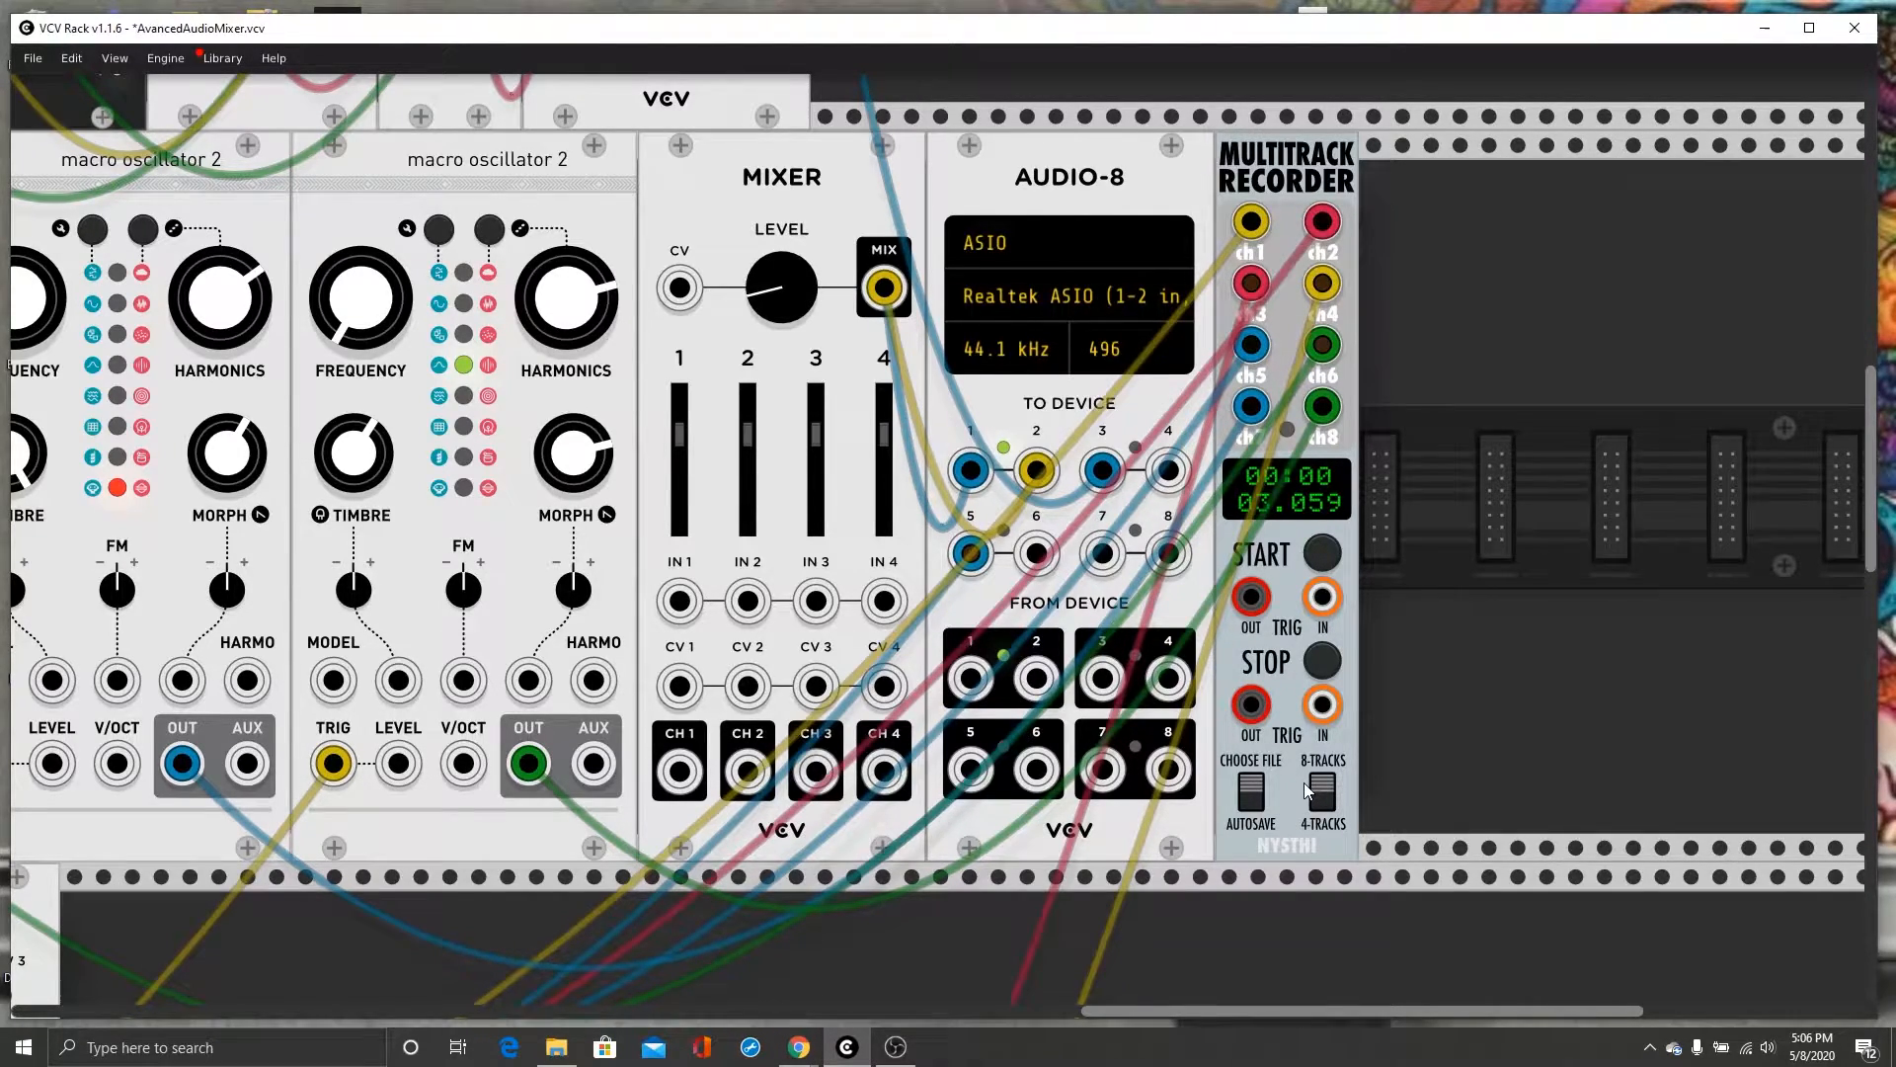
mouse_move(1314, 802)
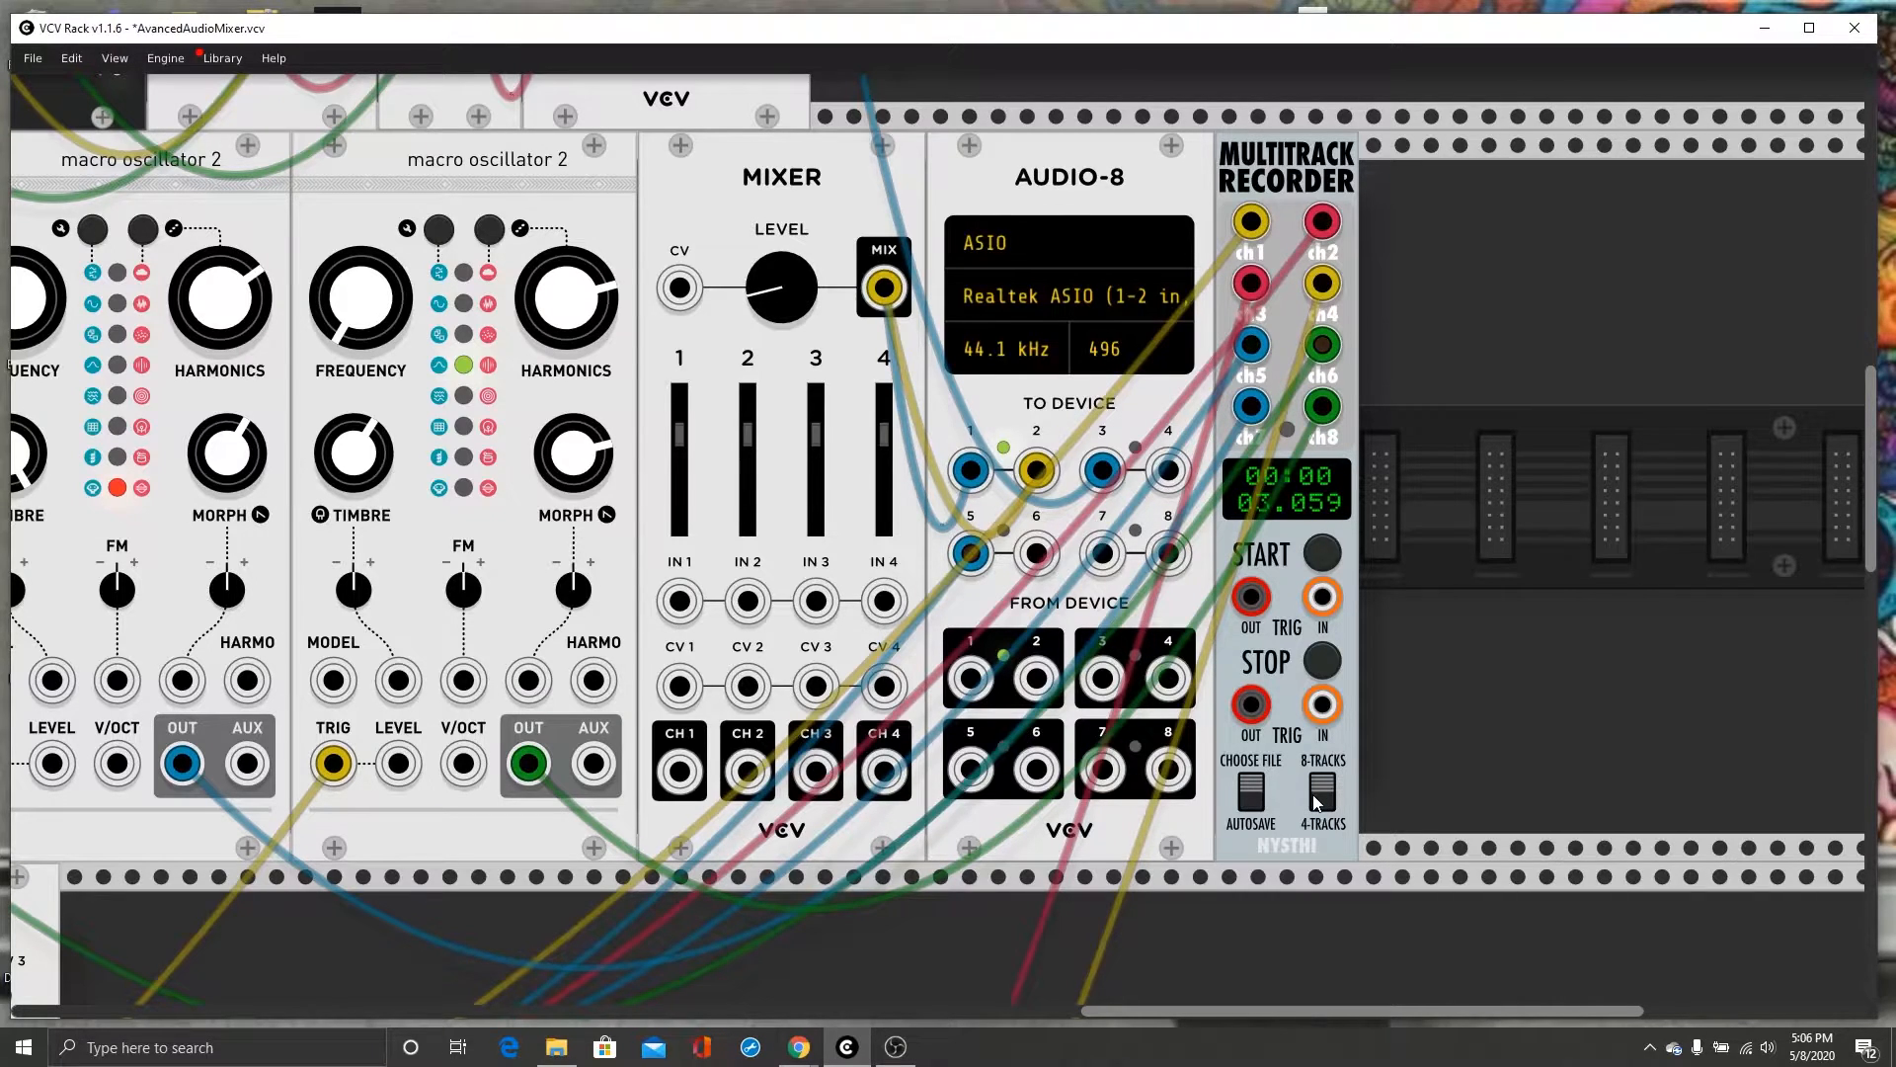
mouse_move(1348, 602)
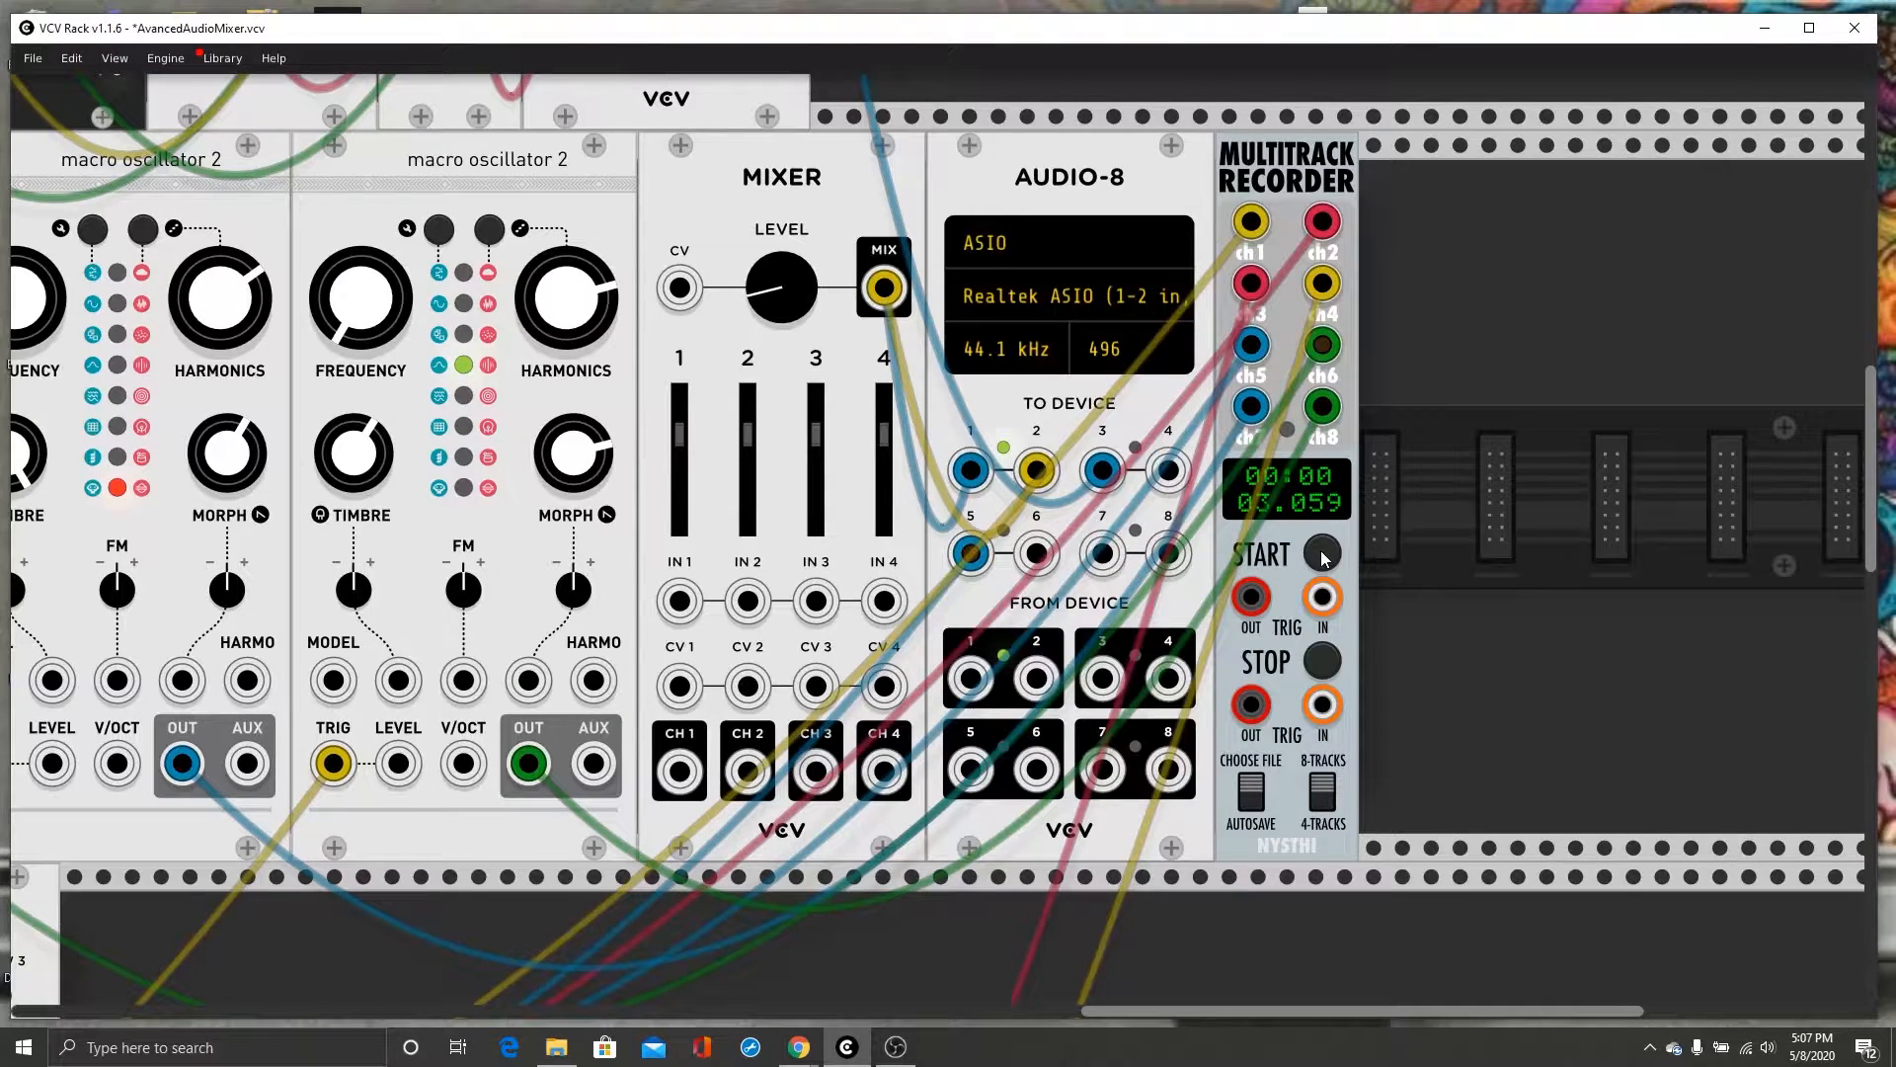
Start the Multitrack Recorder, saving over the existing RackMusicStems.wav file.
left_click(31, 58)
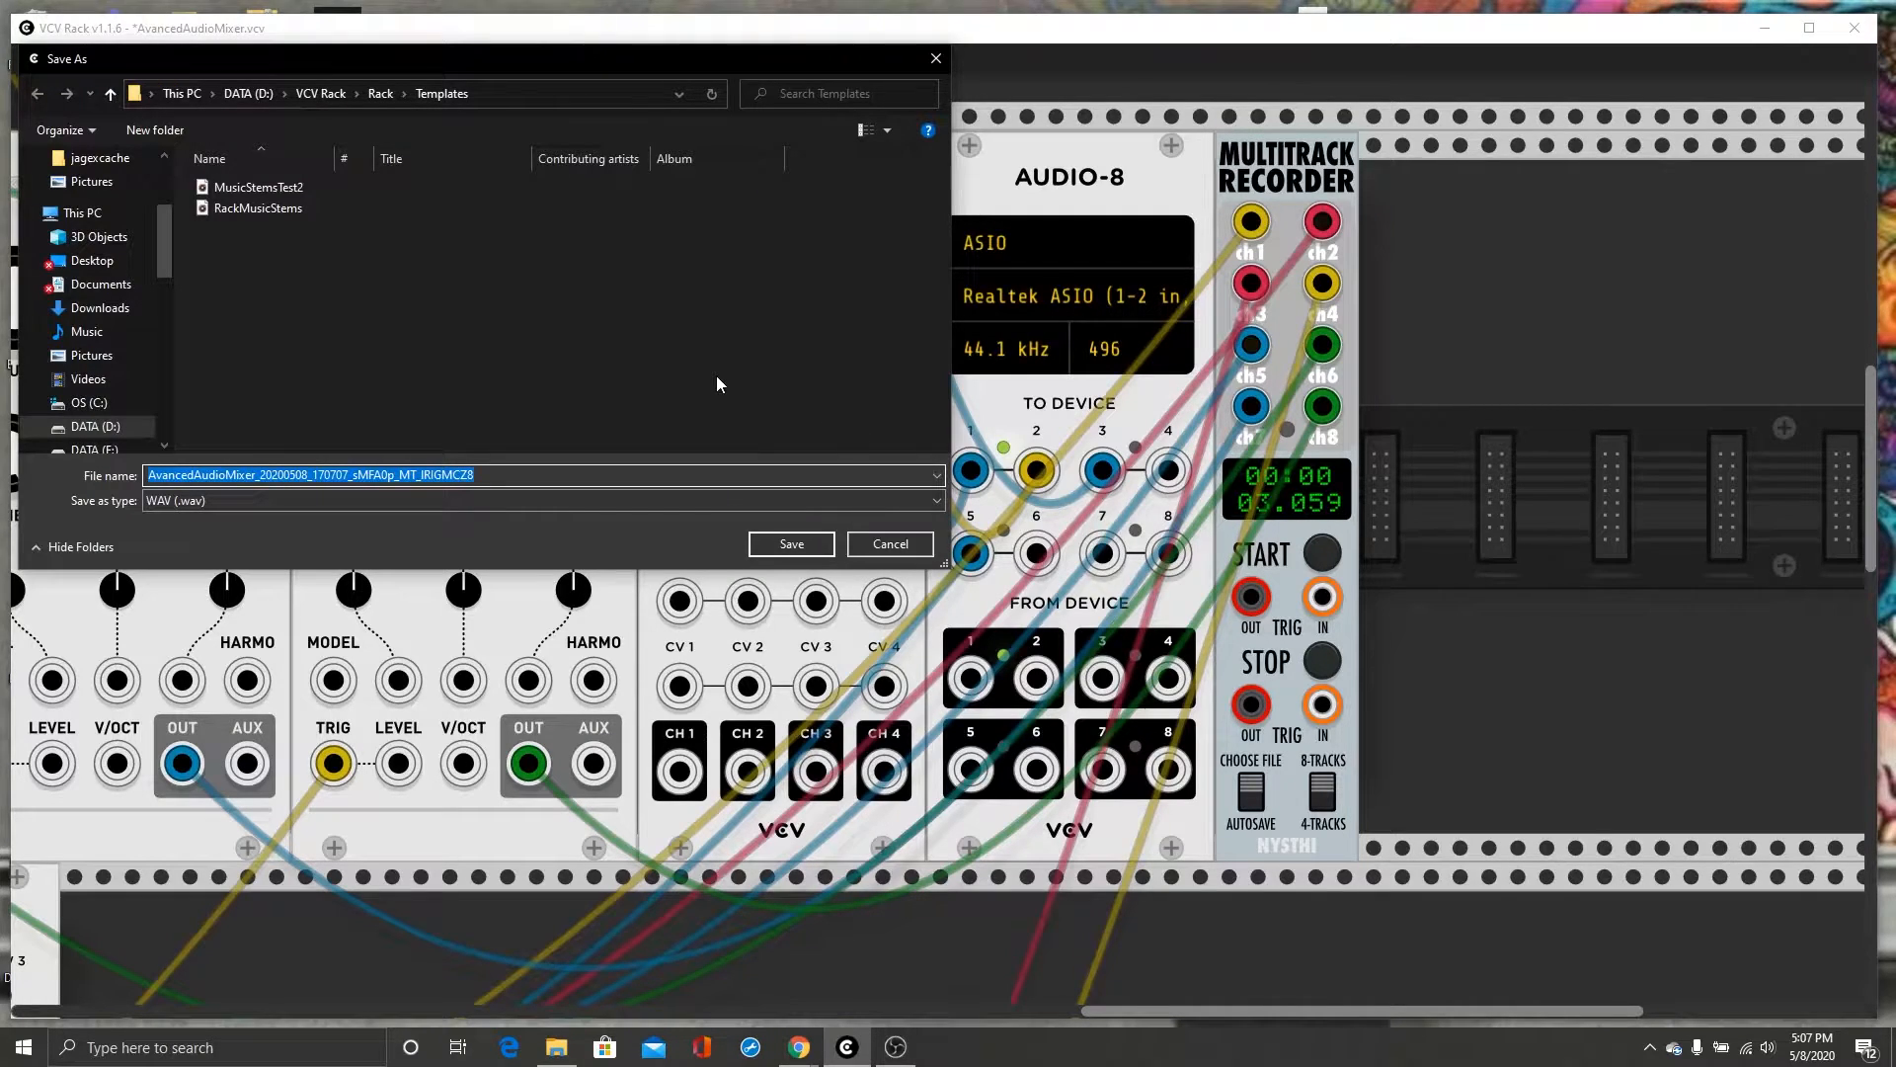
left_click(258, 208)
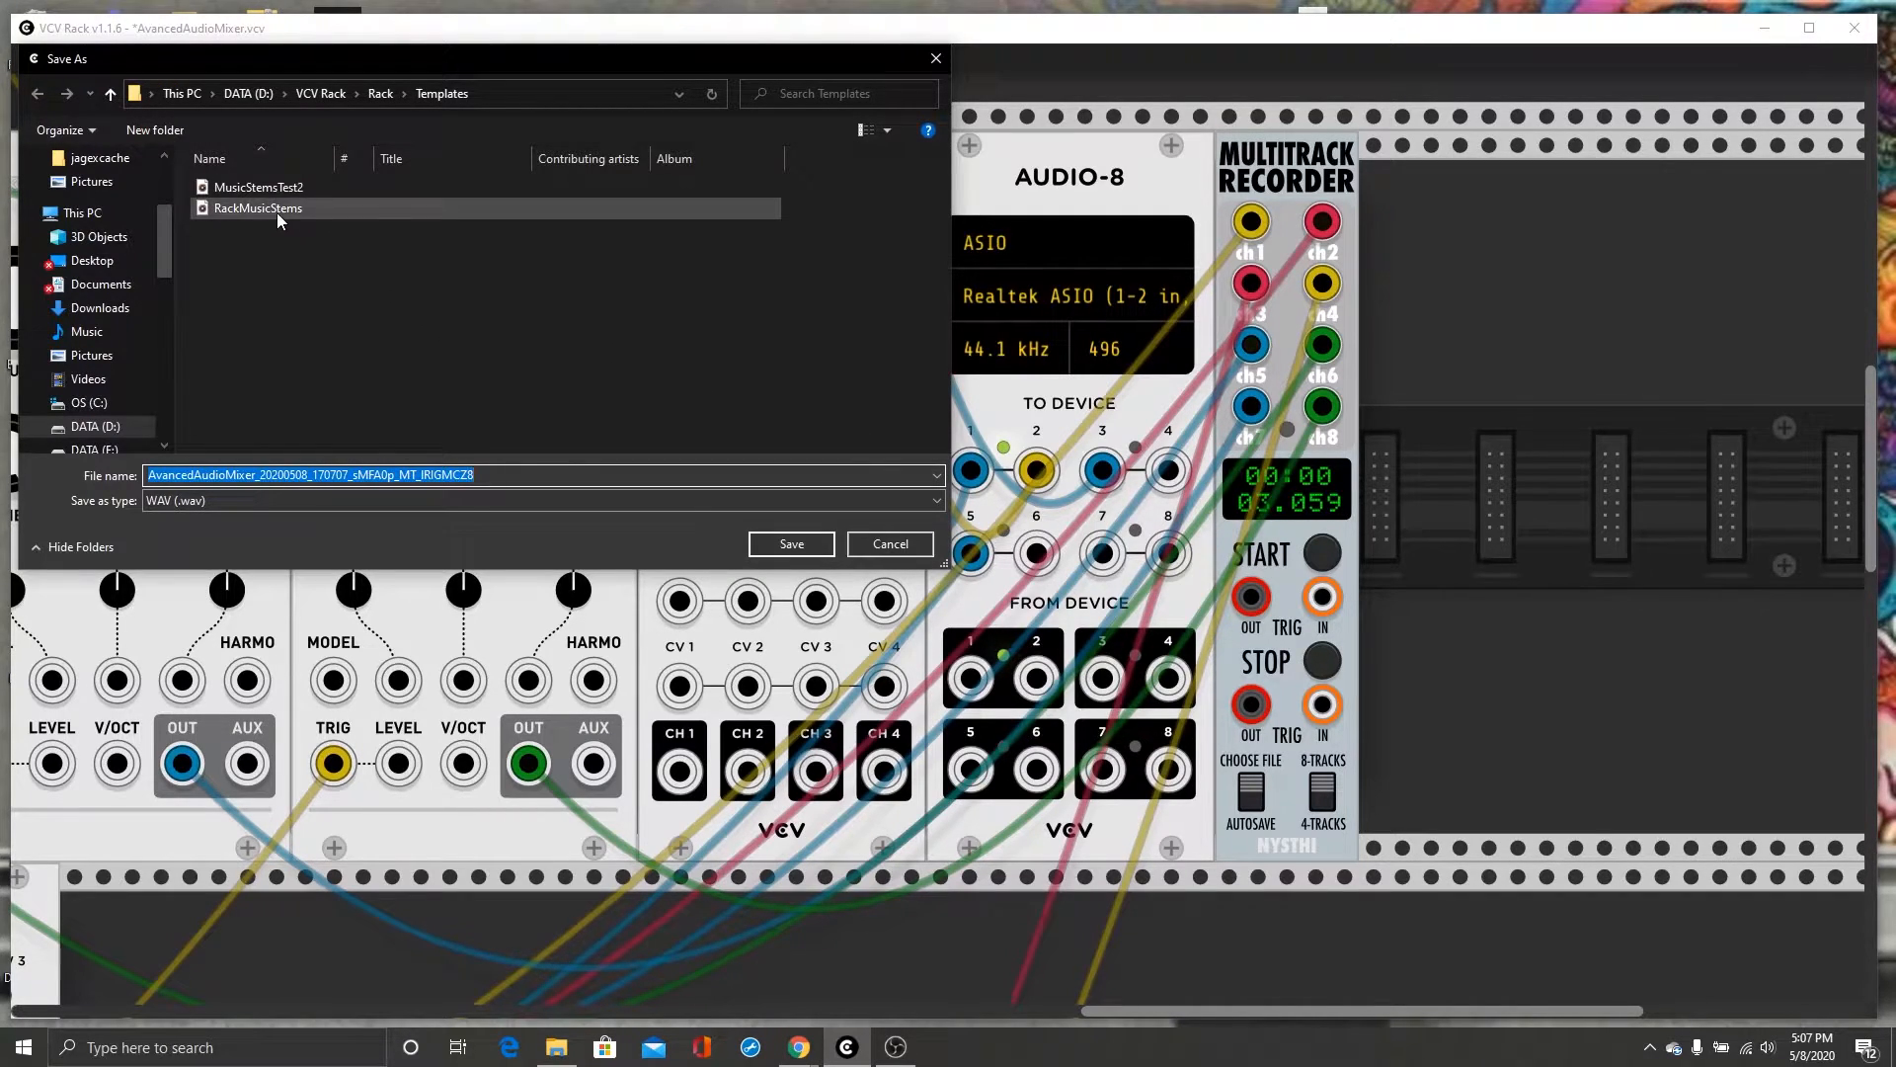
left_click(790, 543)
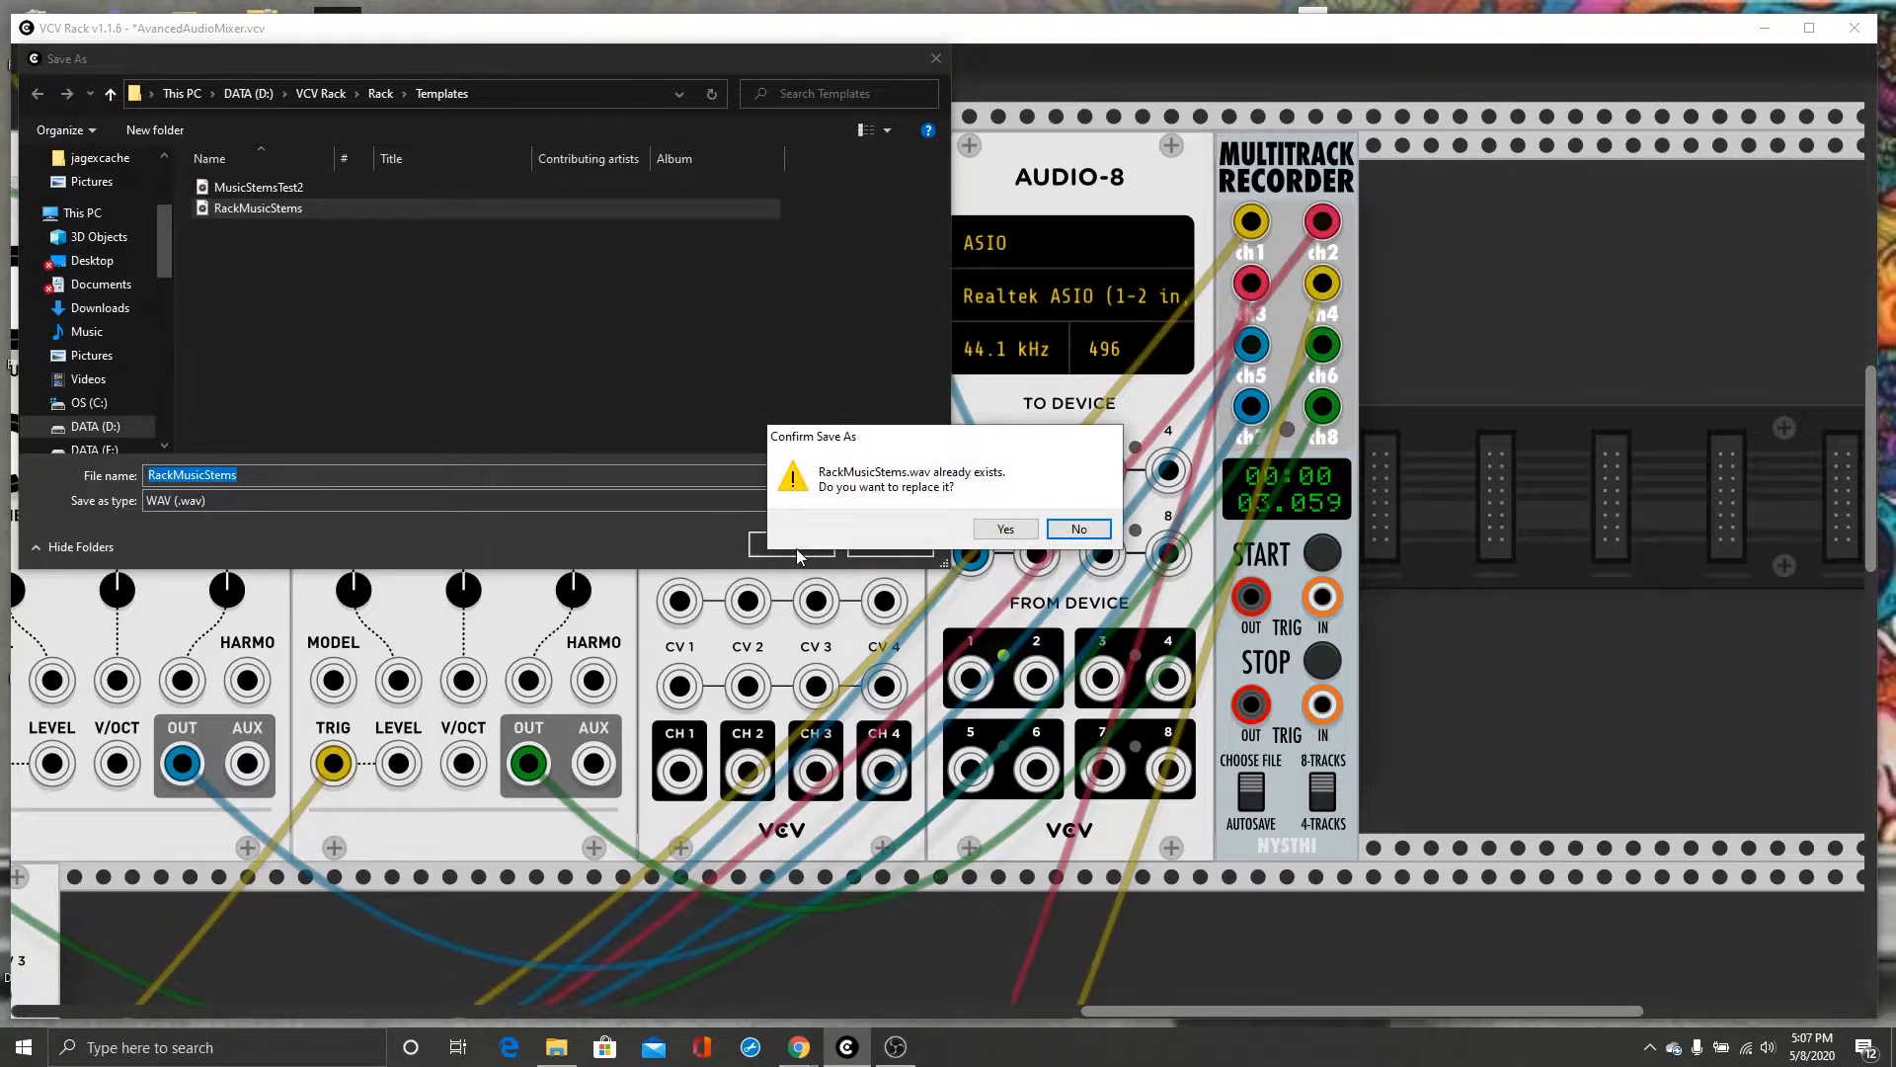
left_click(1004, 528)
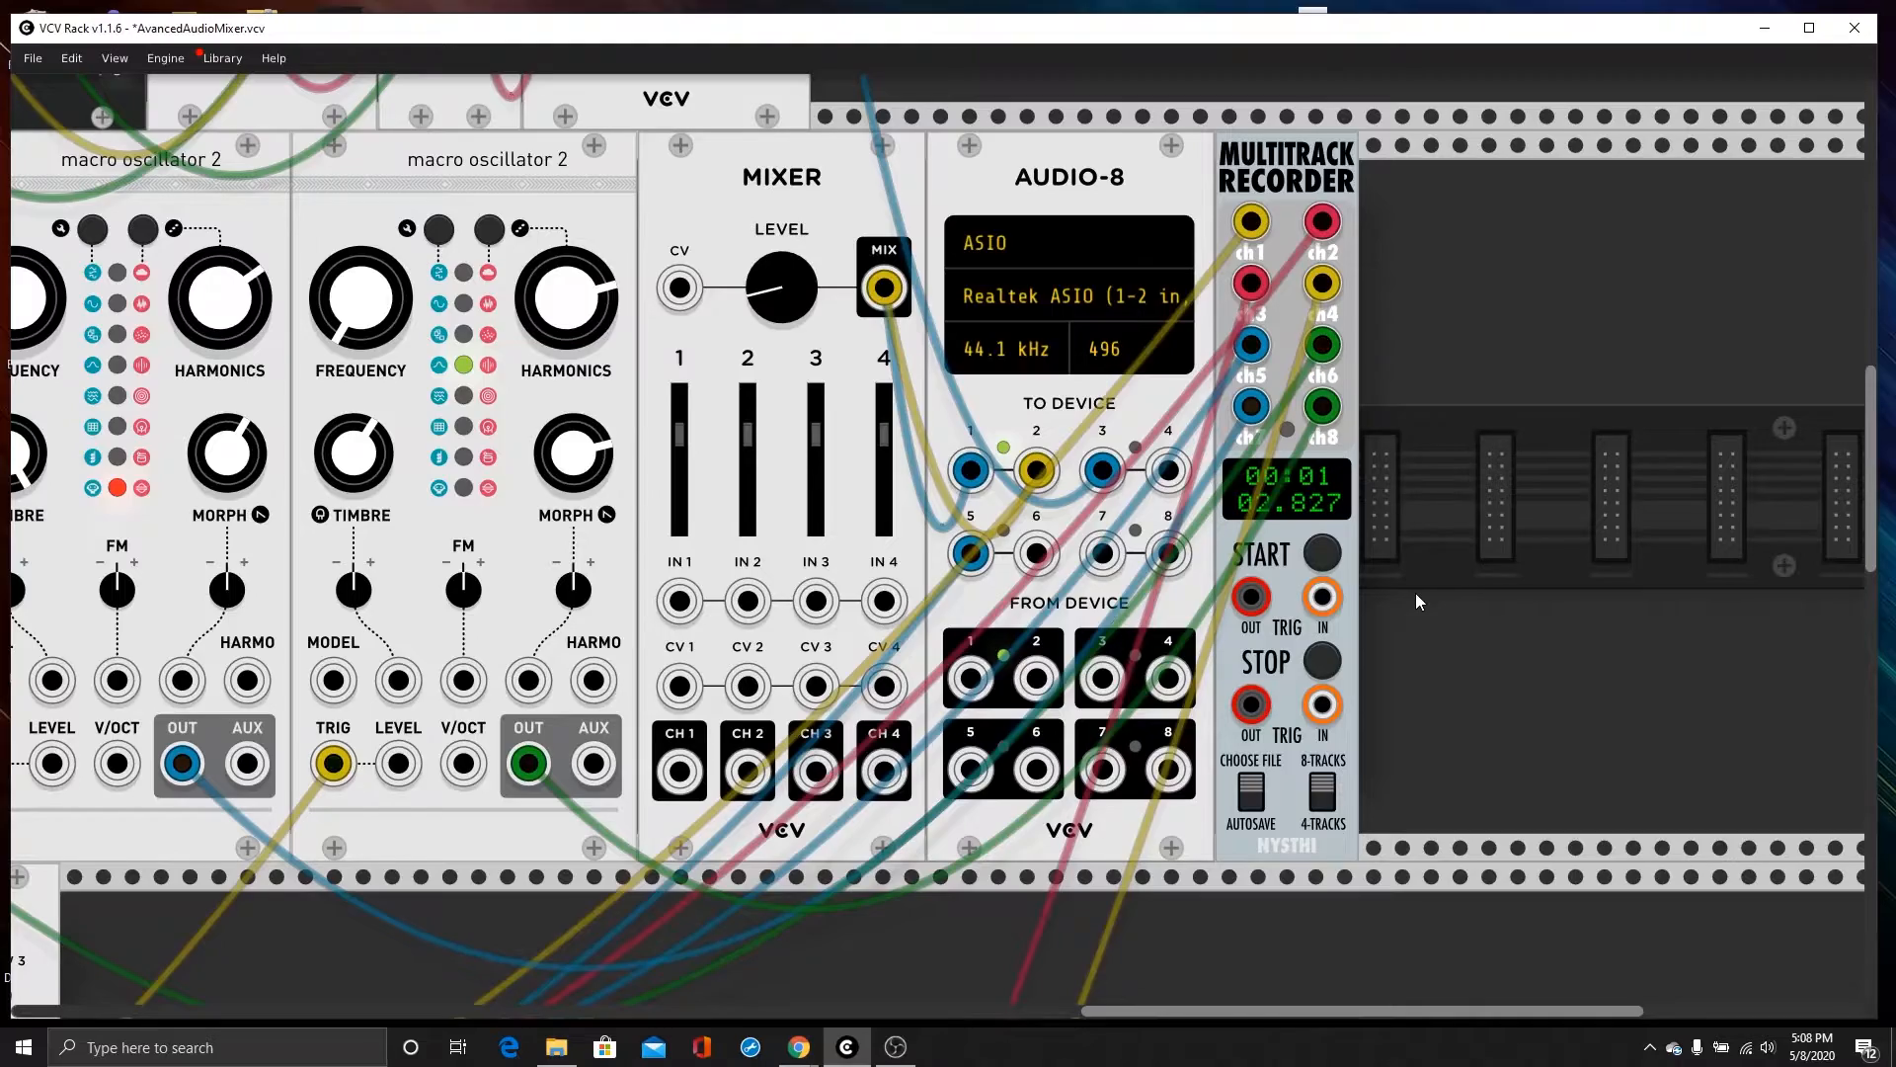
mouse_move(1383, 691)
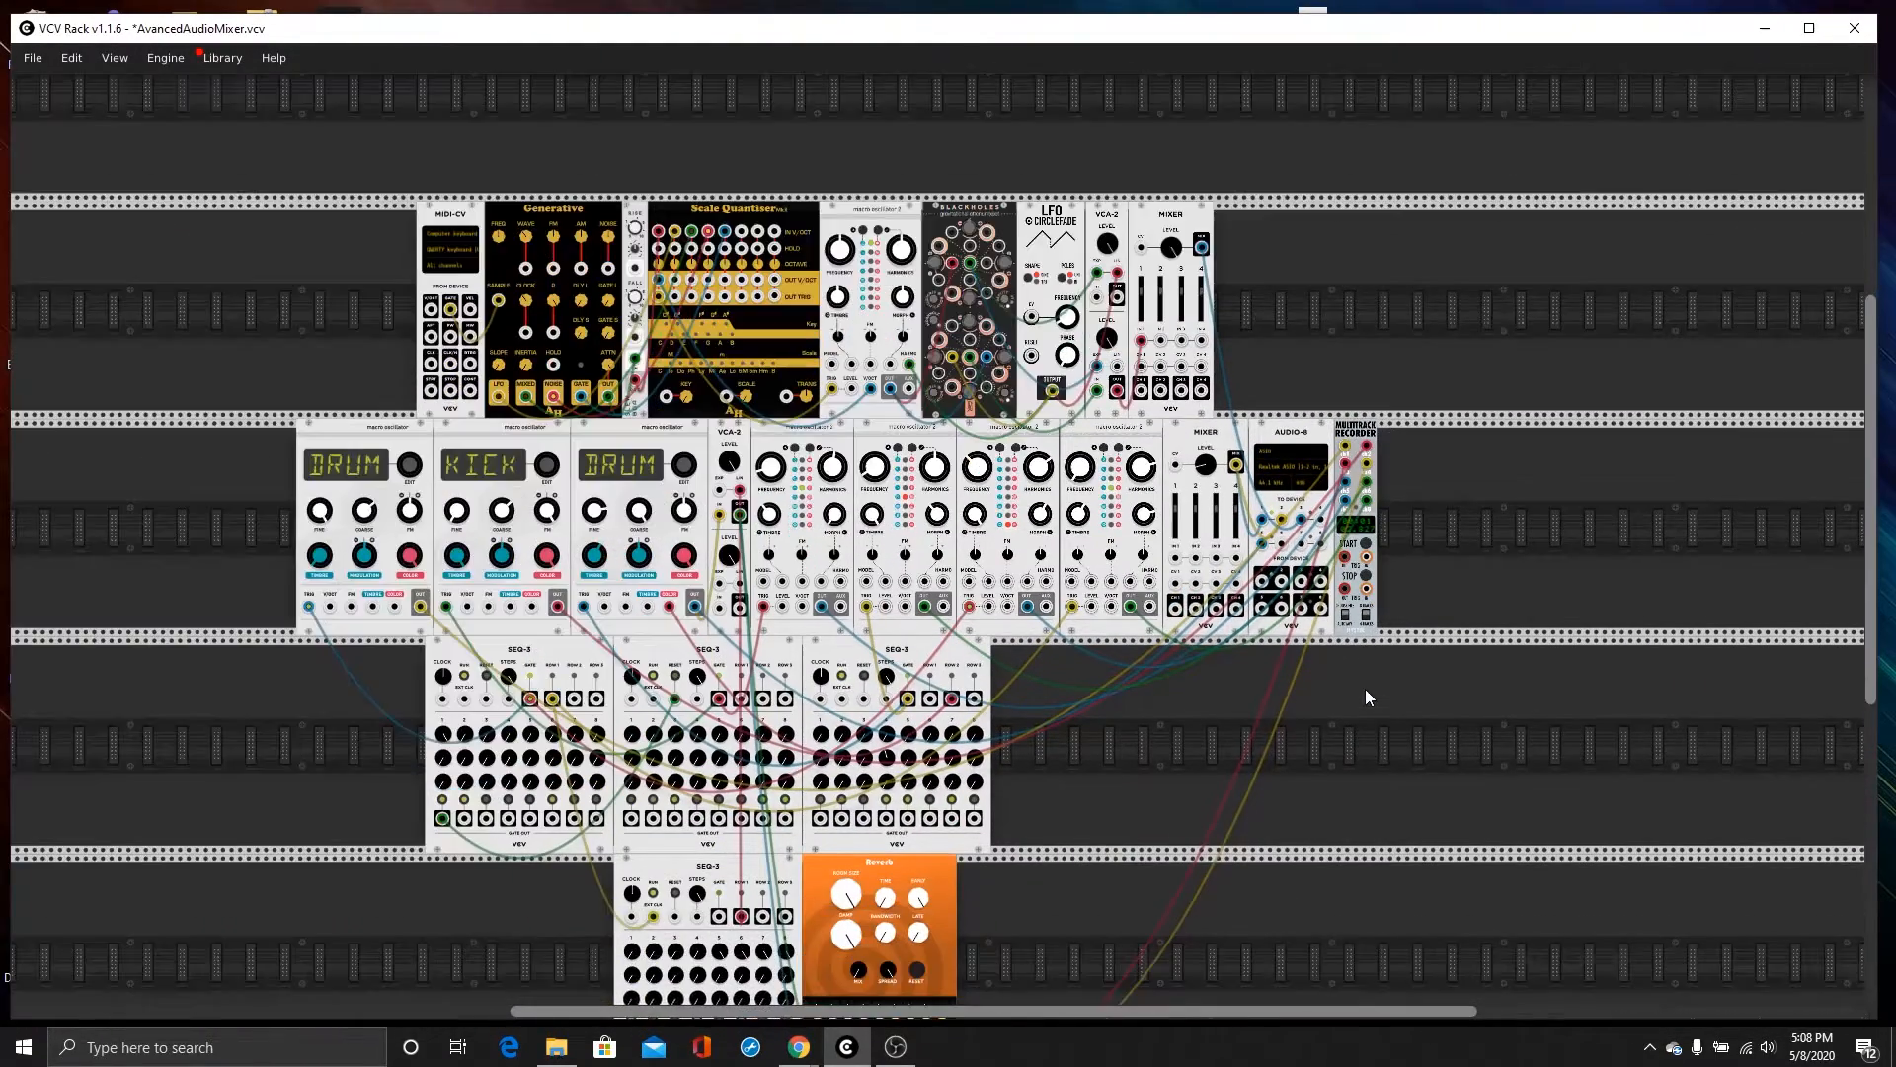
Zoom the rack view after the 1:02 recording finishes.
scroll("up", 3)
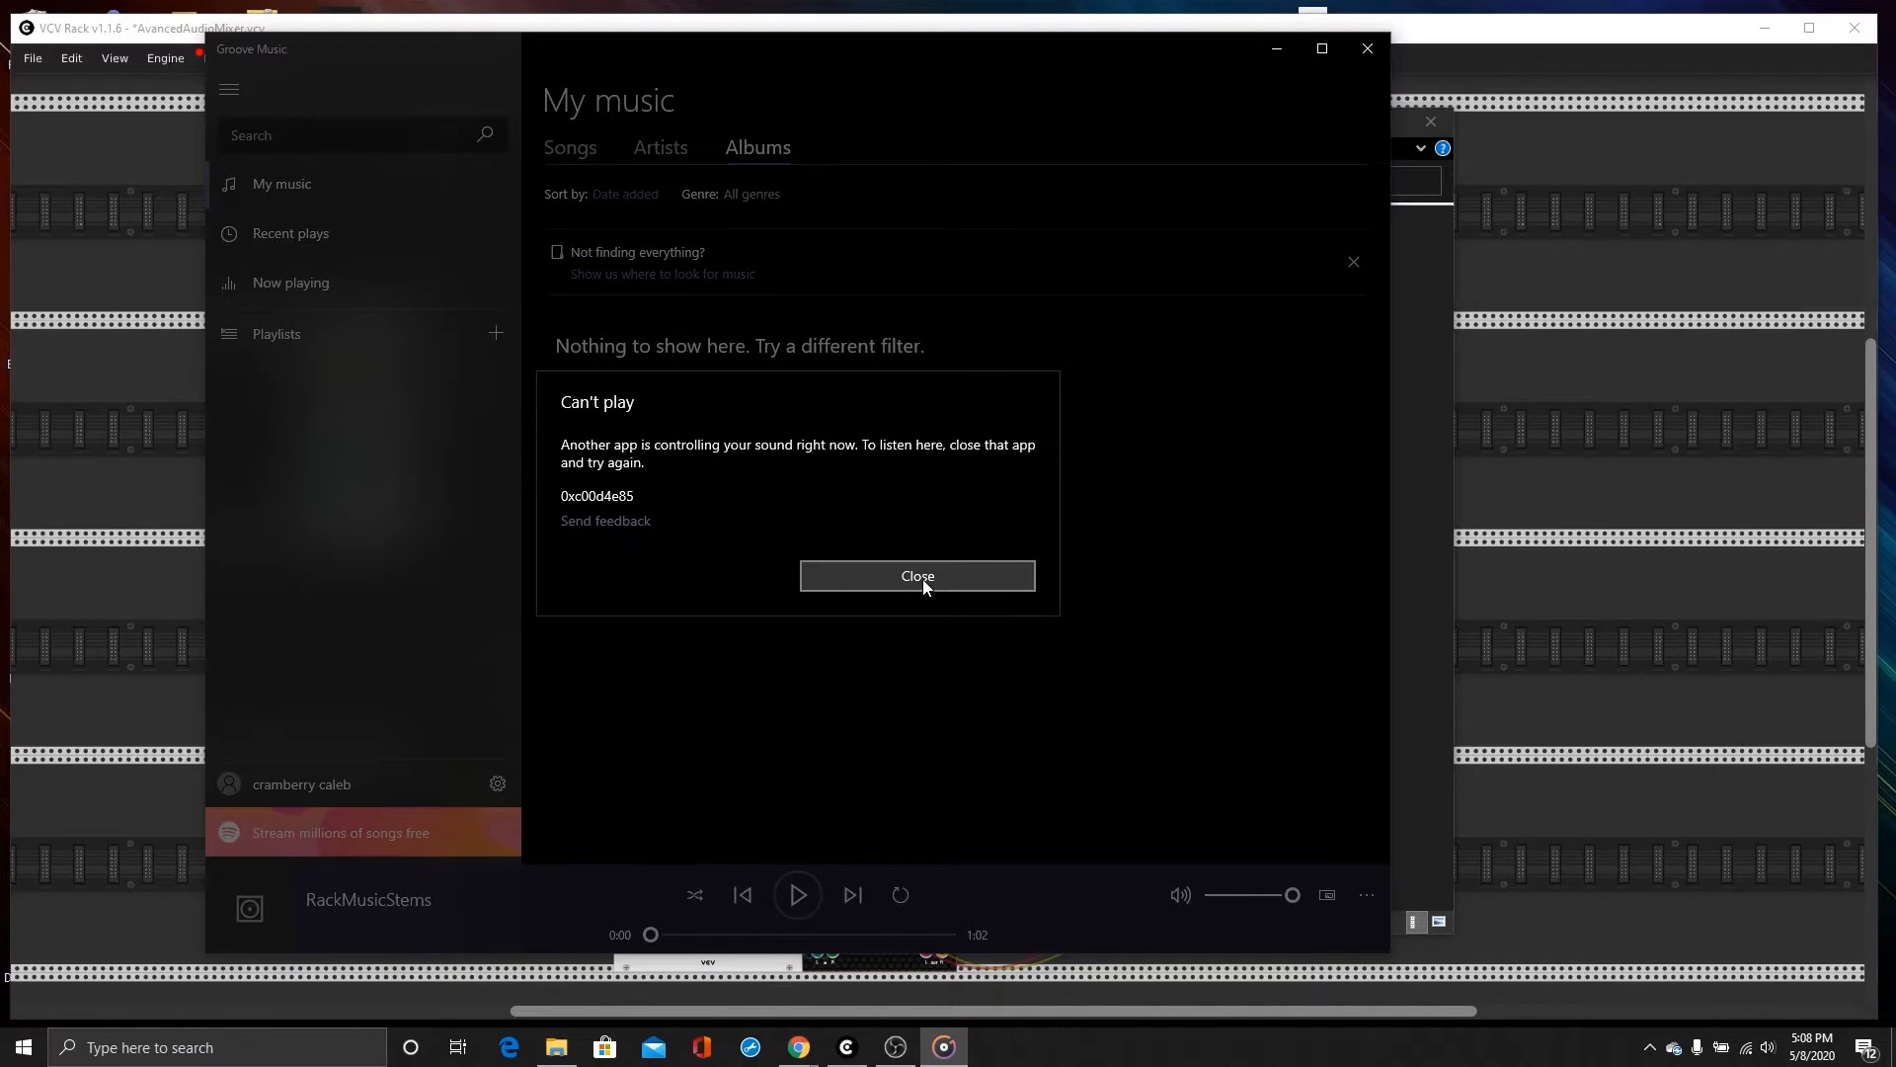
Dismiss the can't-play error, close VCV Rack, and play RackMusicStems in Groove Music.
left_click(916, 576)
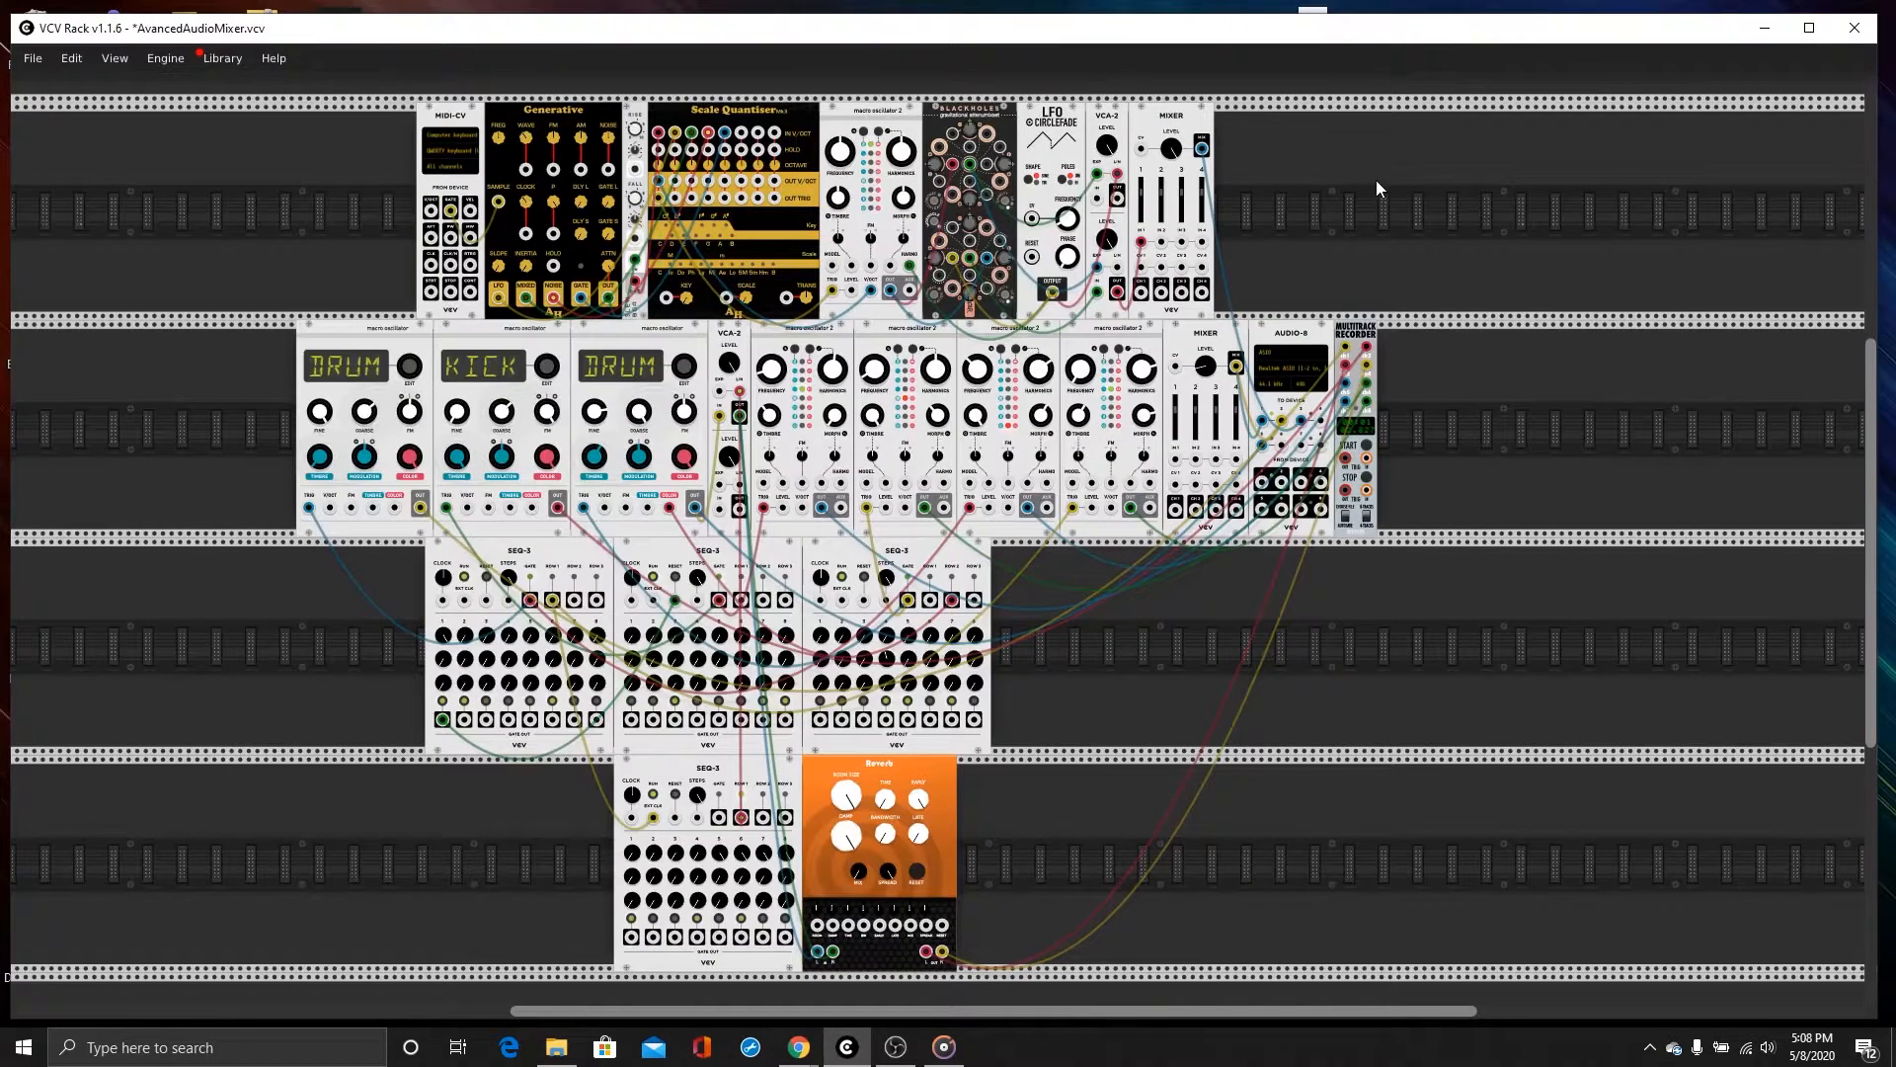
mouse_move(15, 54)
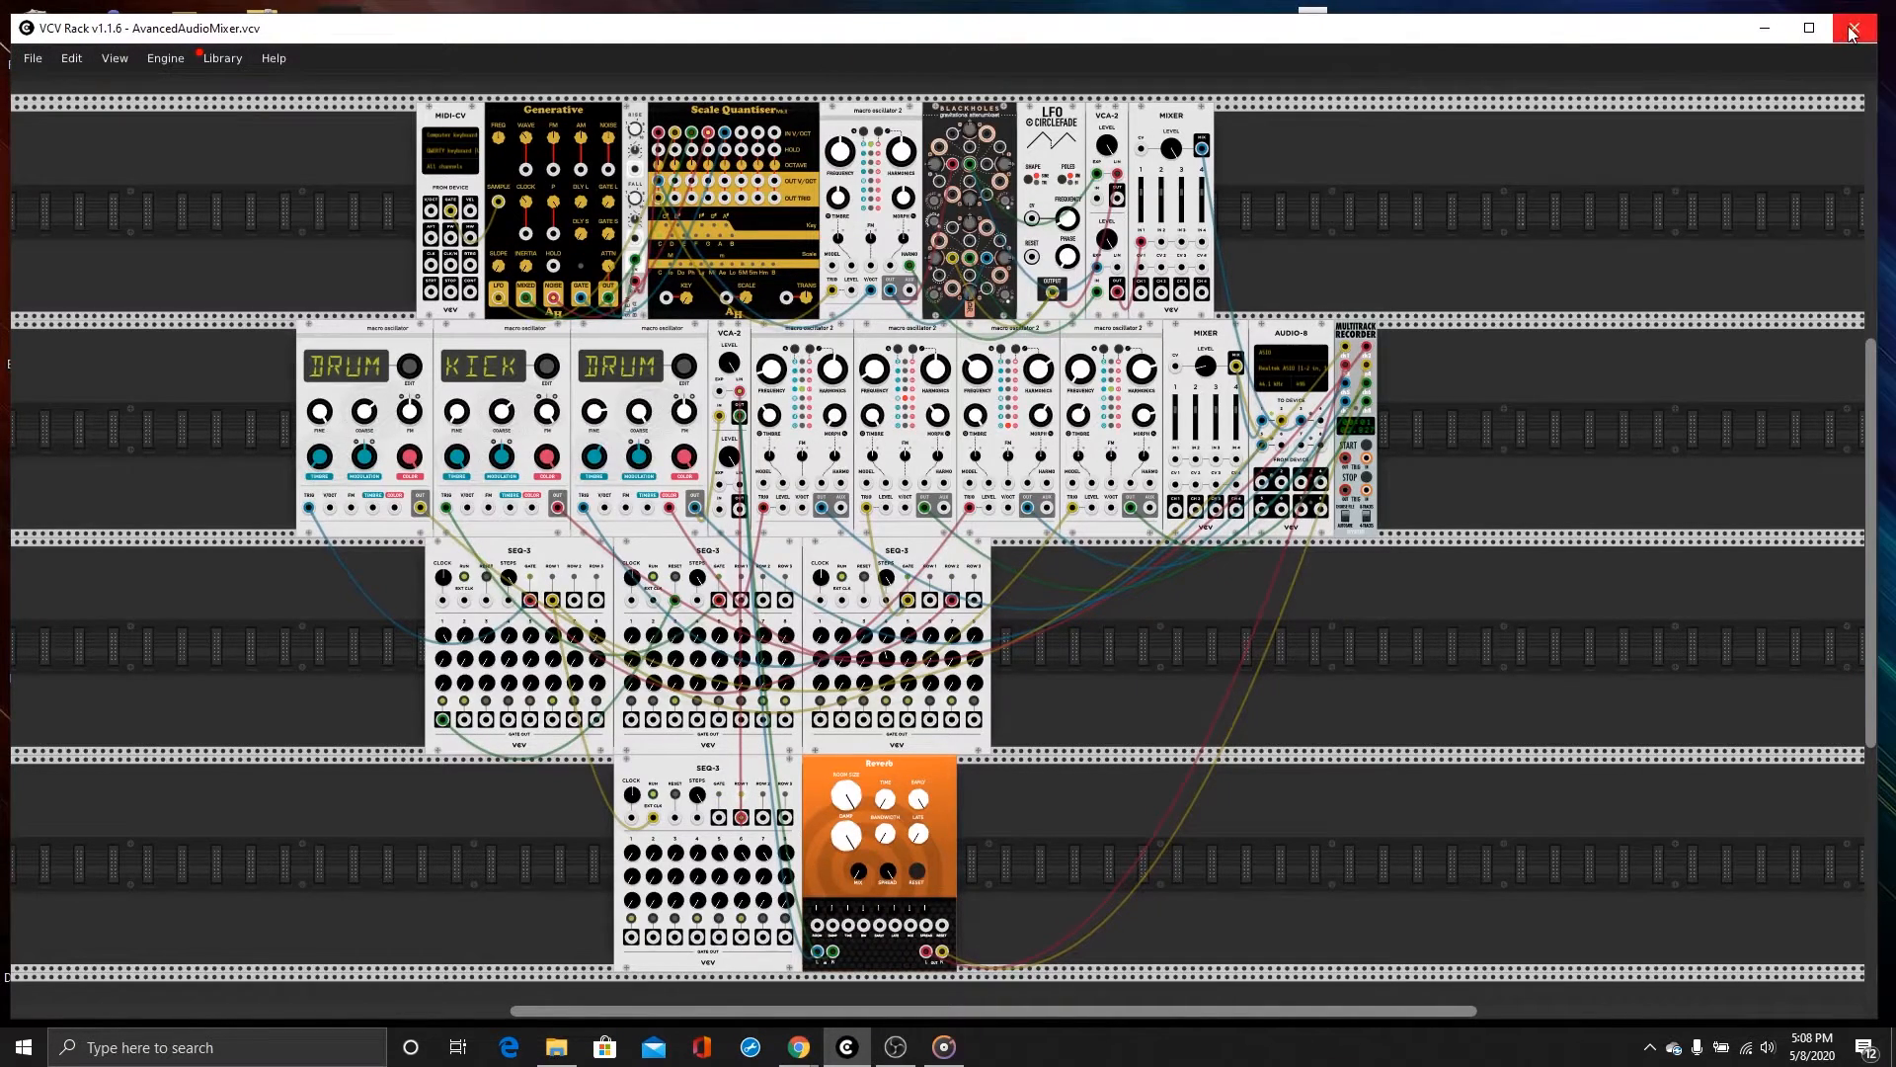
left_click(1852, 28)
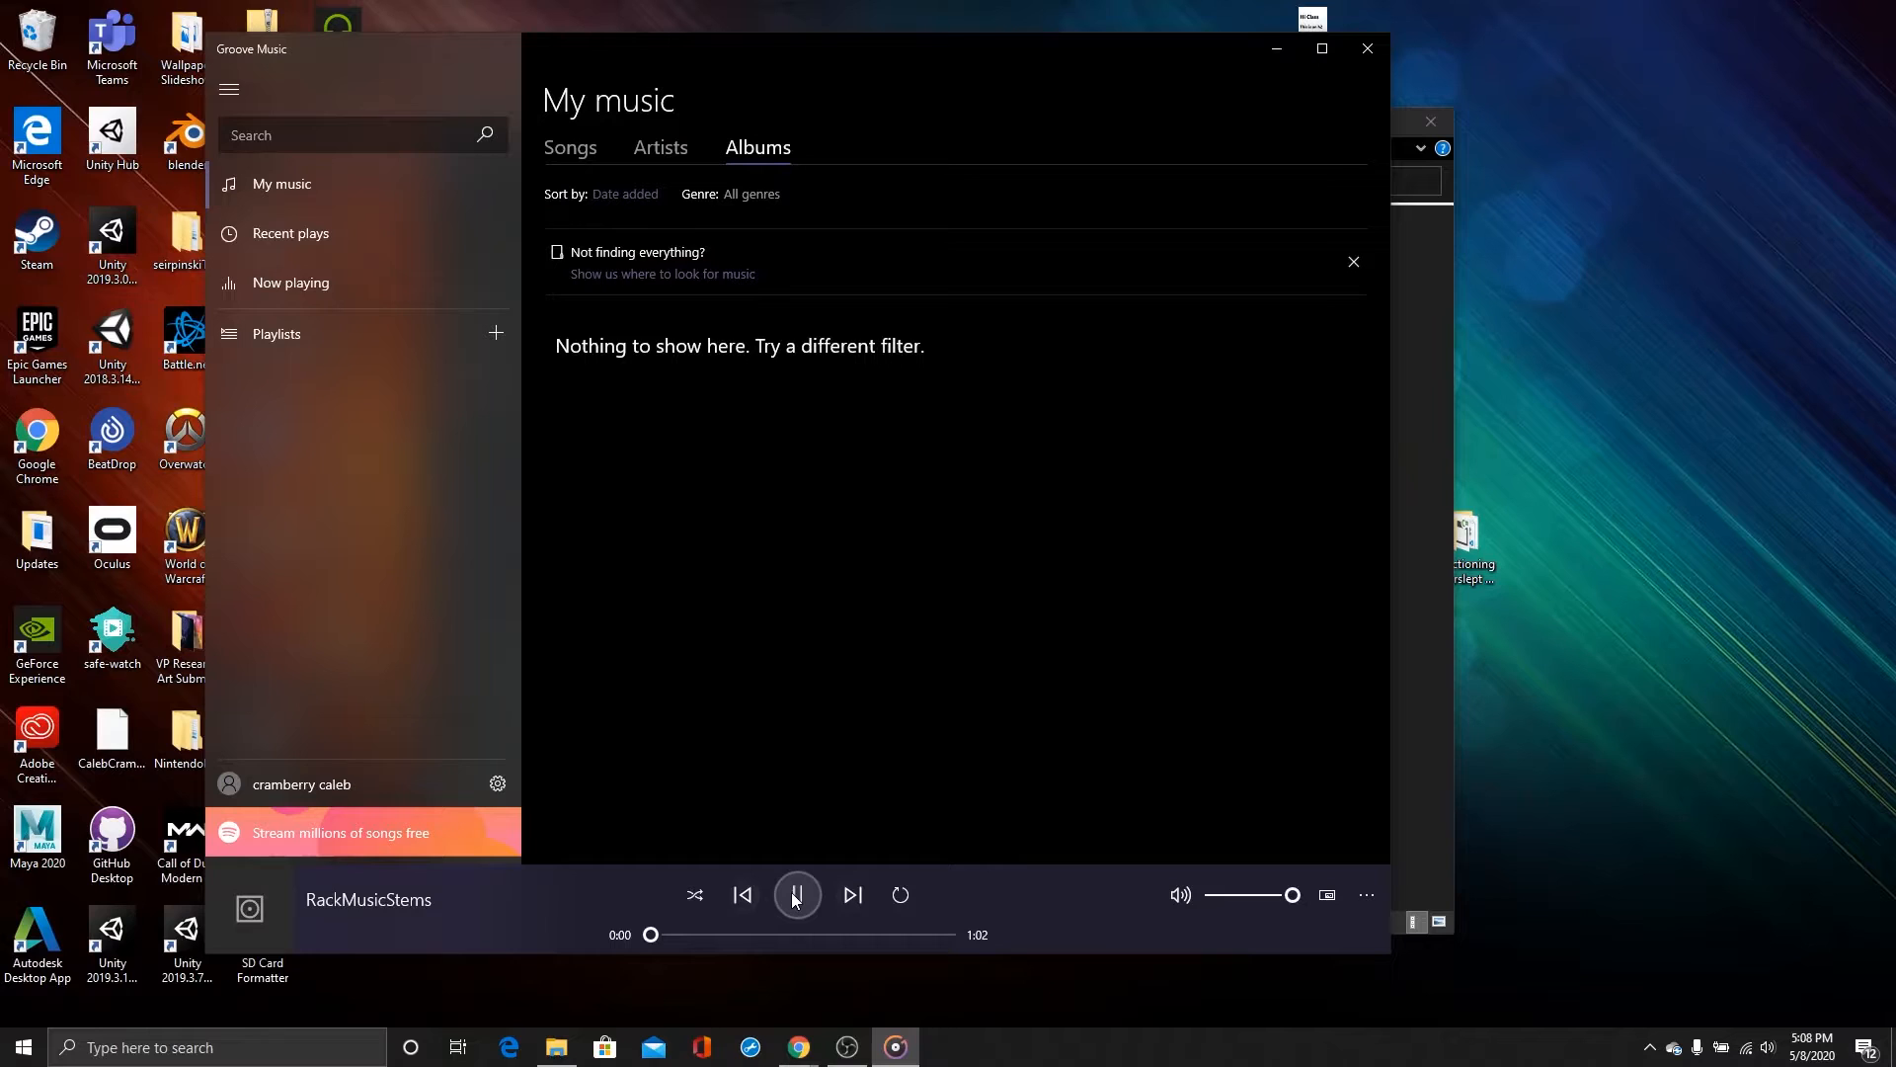
left_click(796, 895)
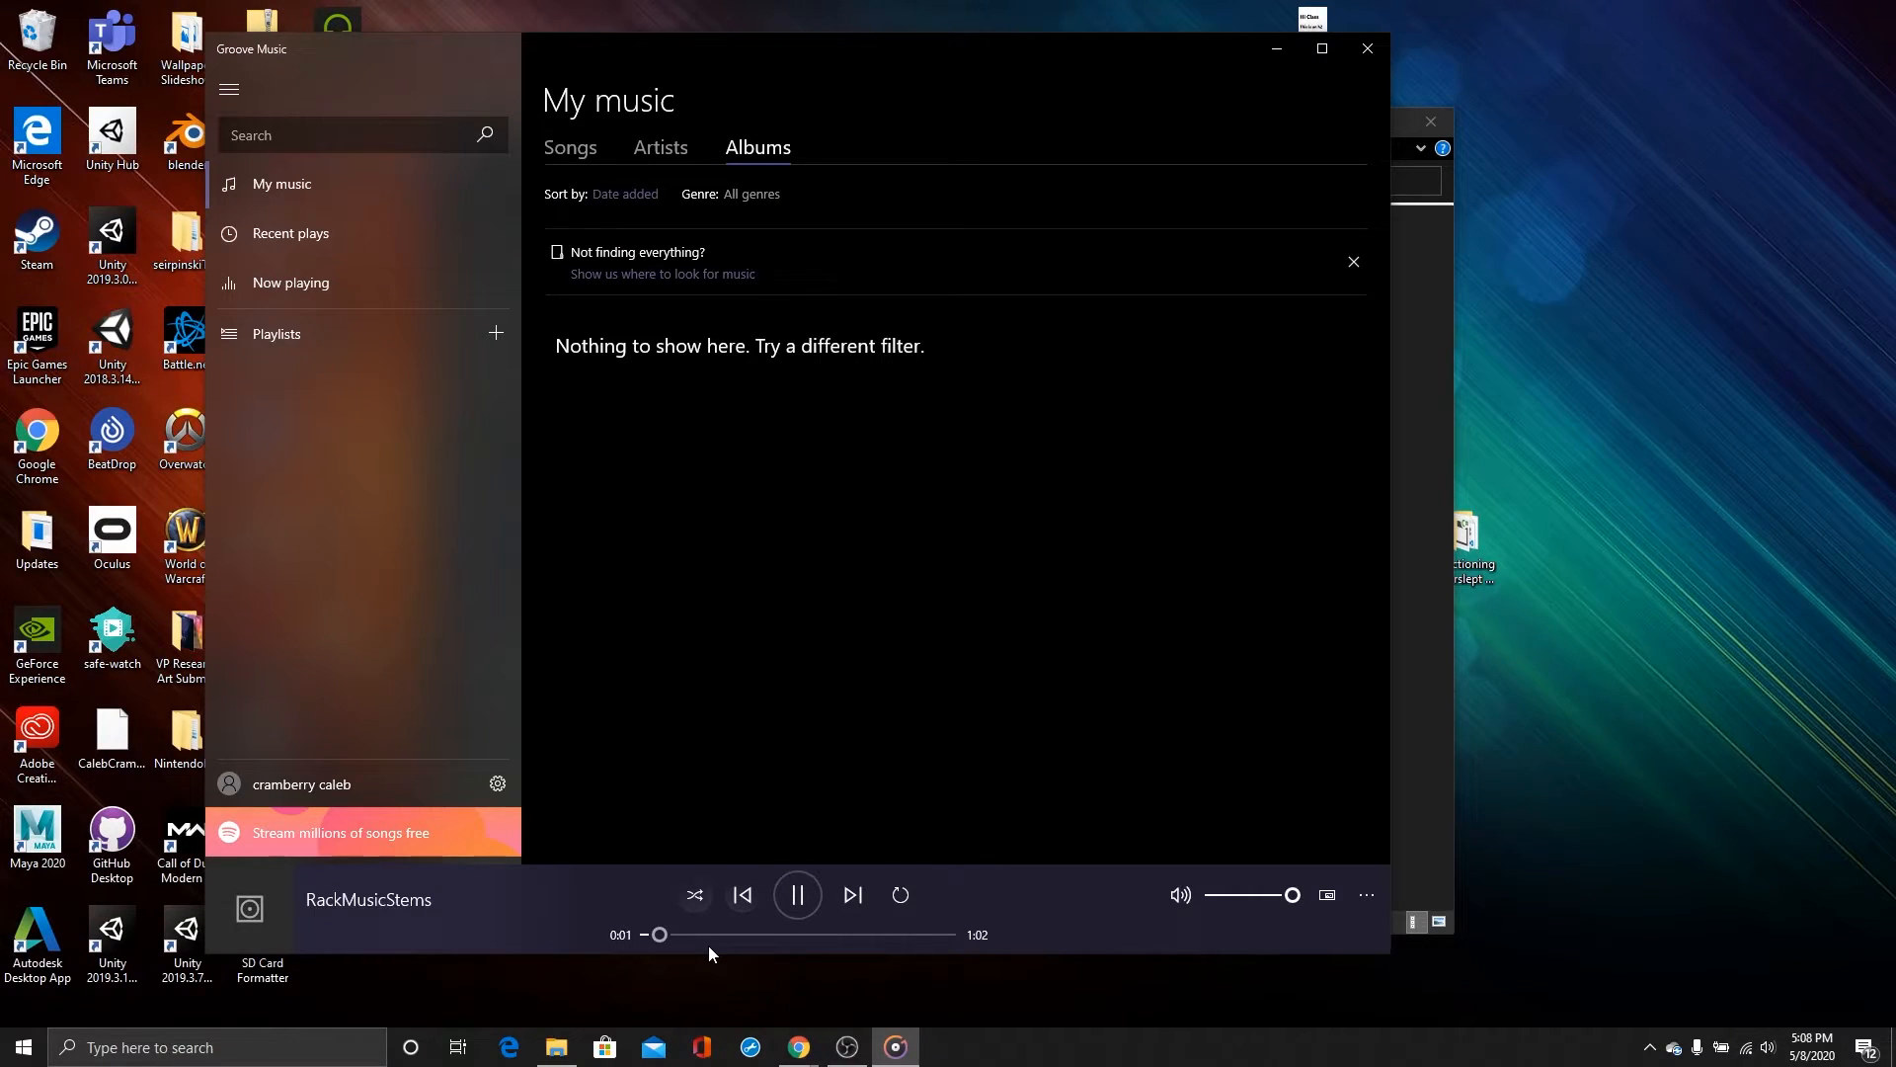